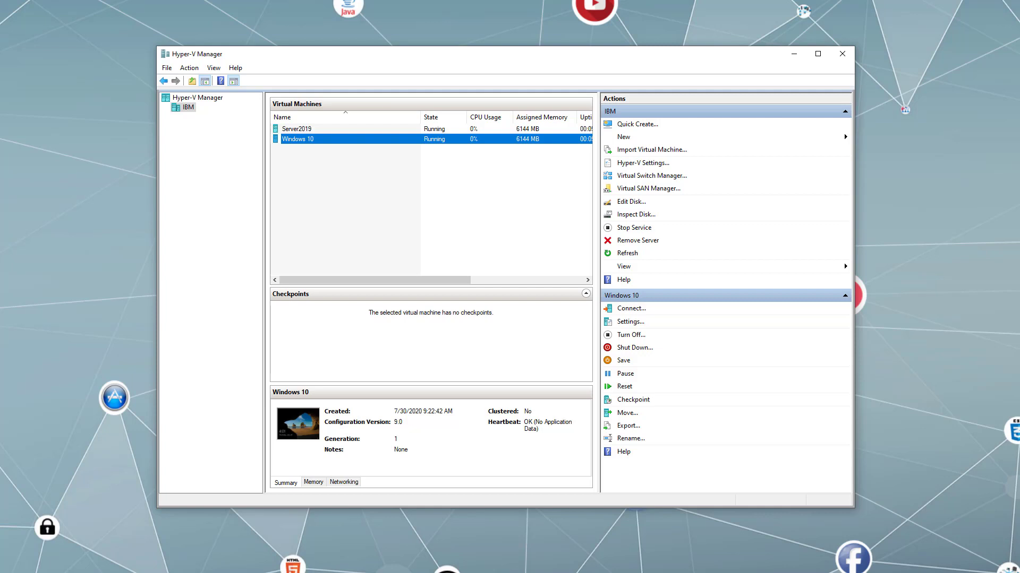
# Step: Connect to the Server2019 VM, start an administrator Command Prompt and run ipconfig
pyautogui.click(841, 53)
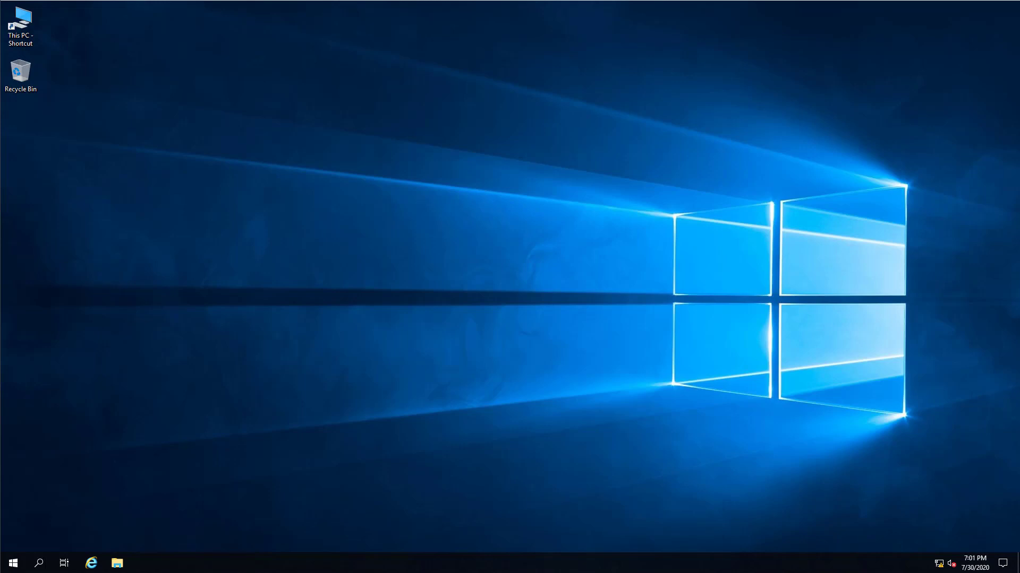
pyautogui.click(11, 562)
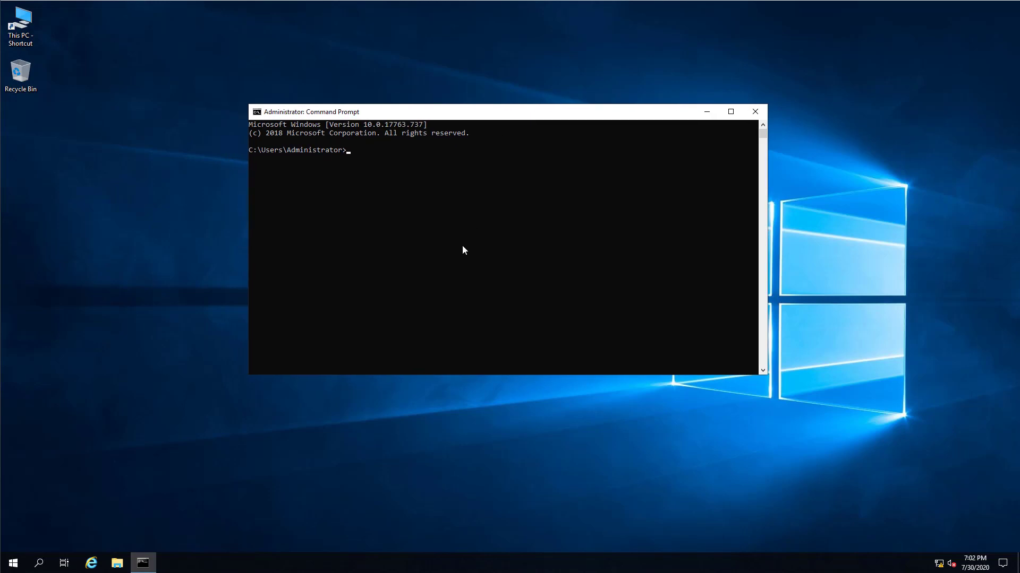
pyautogui.write('ipconfig')
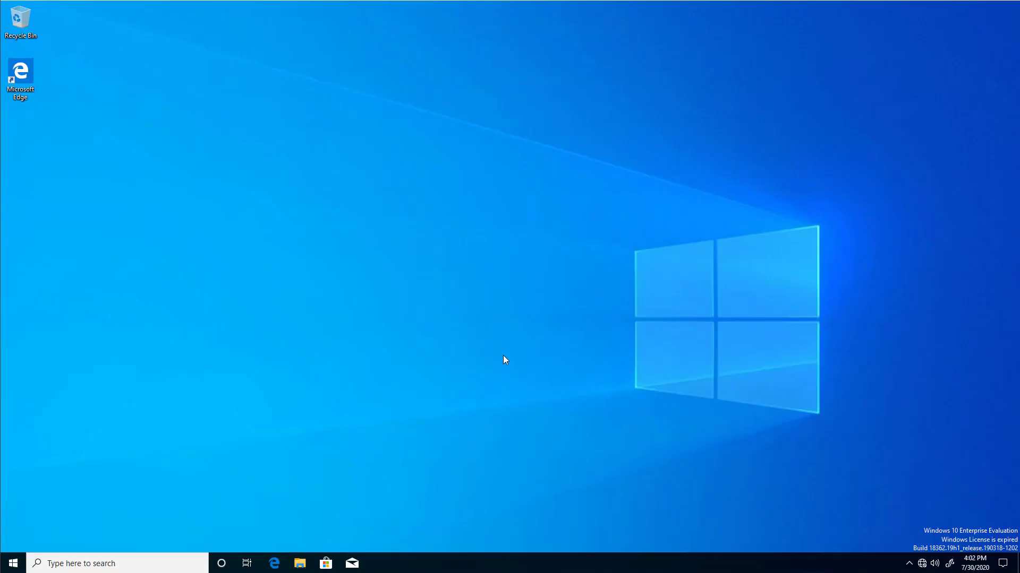
# Step: Run ipconfig and a ping to 192.168.1.x on Windows 10, then hostname on the server
pyautogui.click(11, 563)
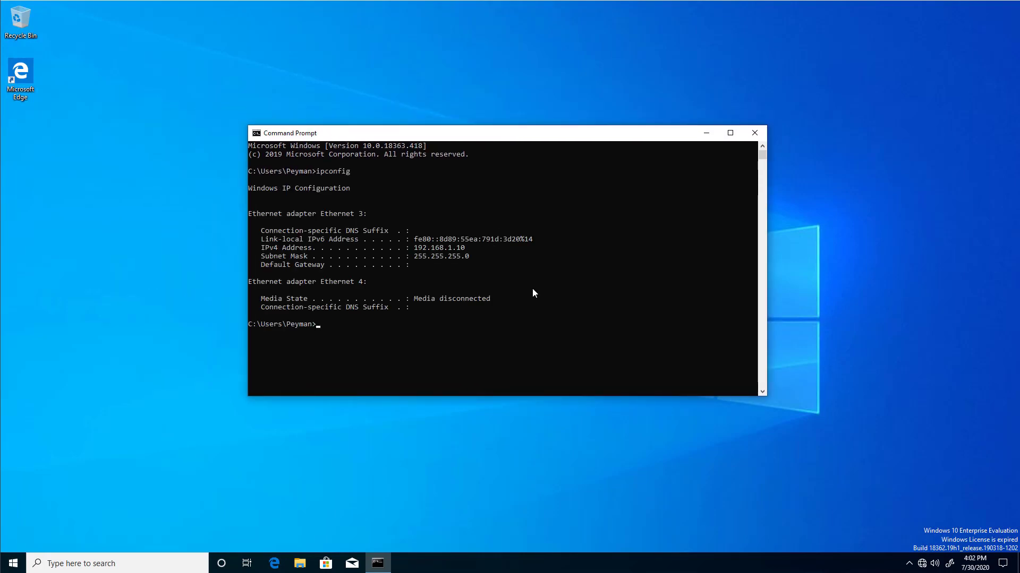
pyautogui.write('ping')
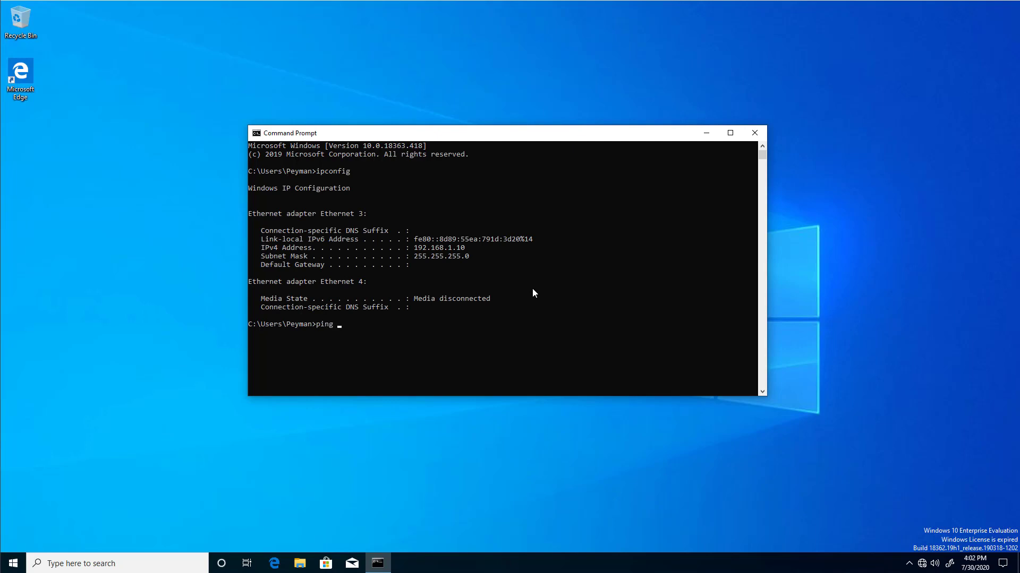
pyautogui.write('192.168.1.')
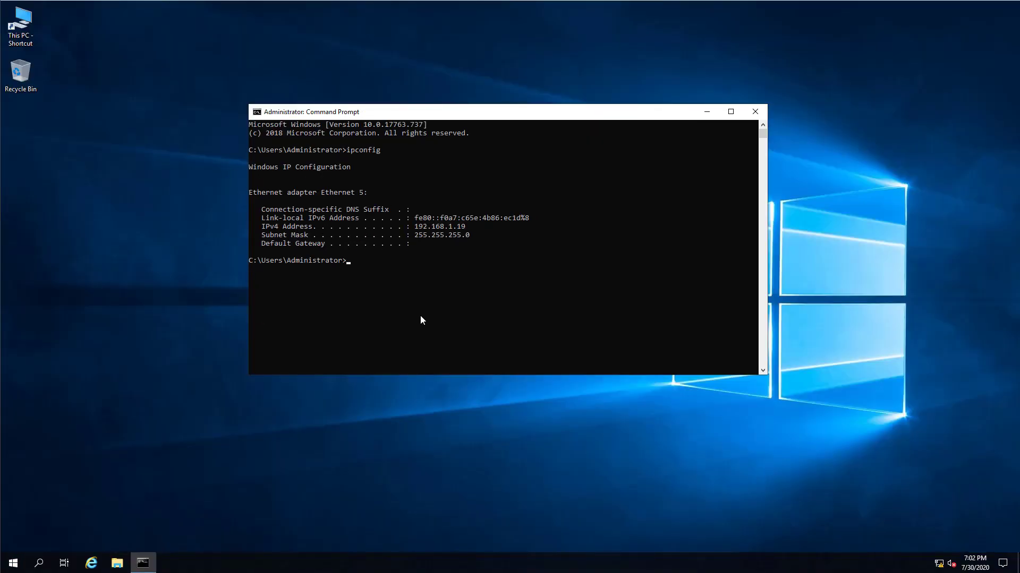
pyautogui.write('hostname')
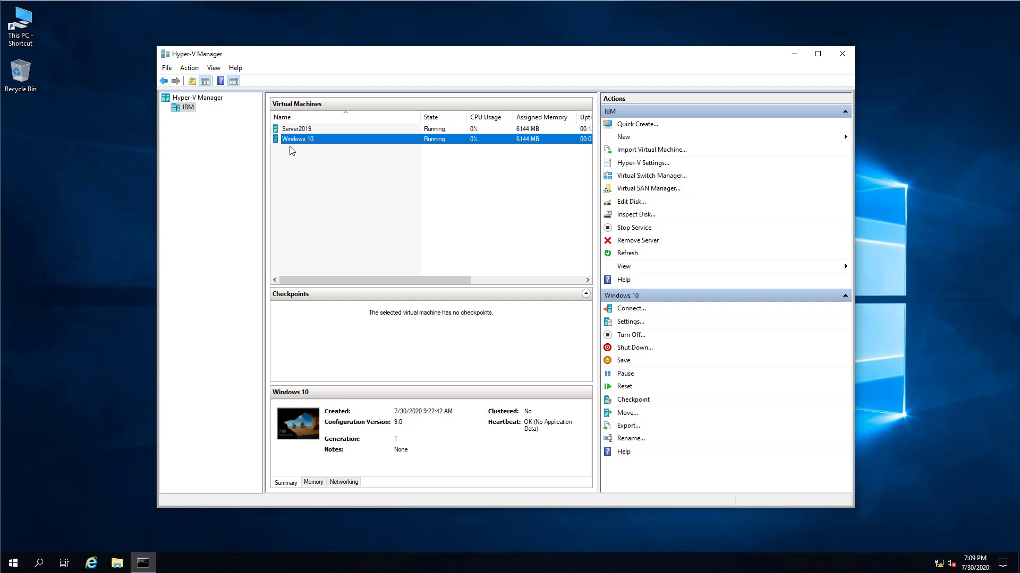
# Step: View the Windows 10 VM's settings and inspect its third SCSI virtual hard drive VHD3.vhdx
pyautogui.rightClick(297, 138)
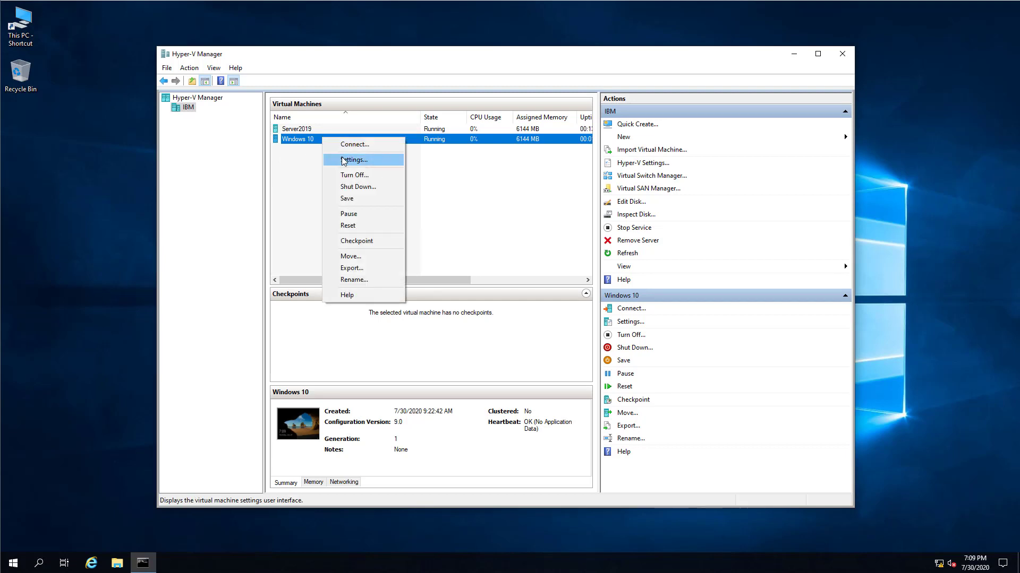
pyautogui.click(354, 160)
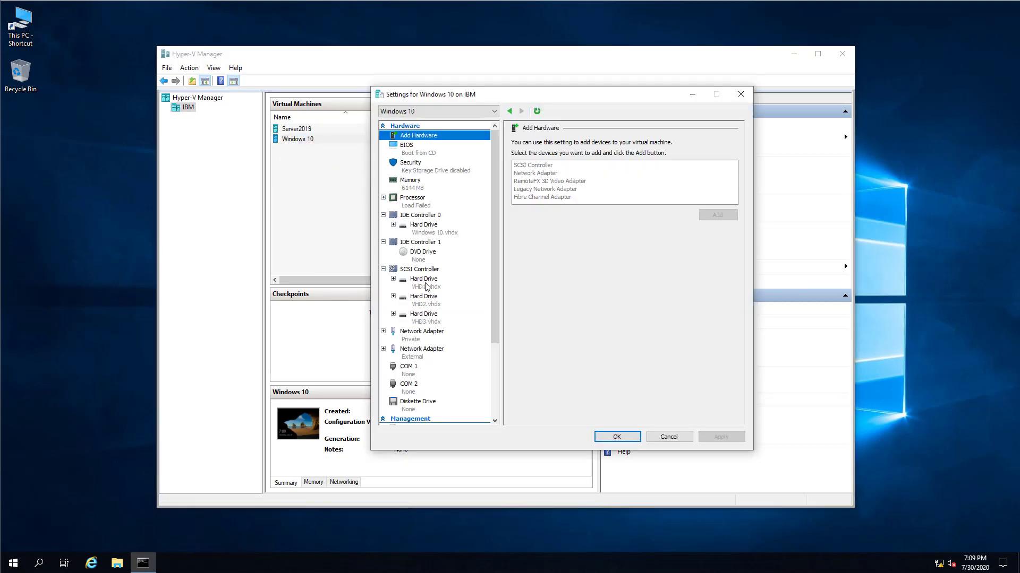
pyautogui.click(424, 317)
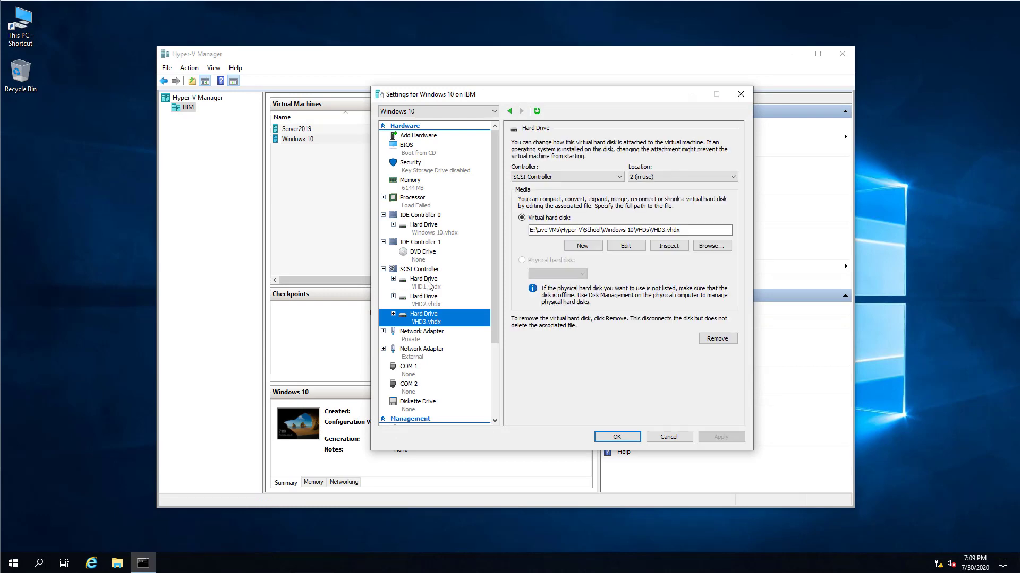
pyautogui.moveTo(644, 400)
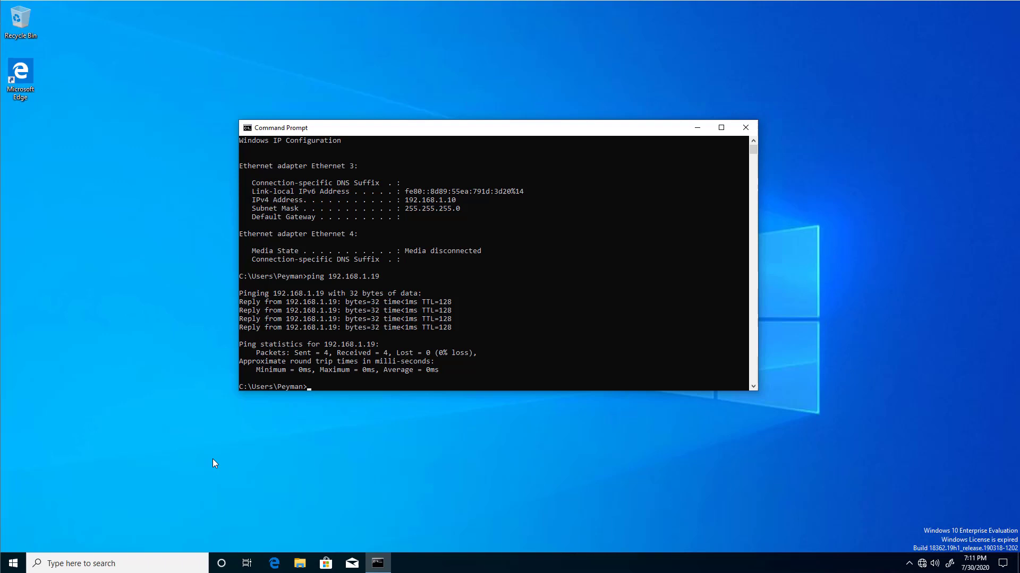
# Step: Search 'storage space', launch Manage Storage Spaces and begin creating a new pool, accepting UAC
pyautogui.click(12, 563)
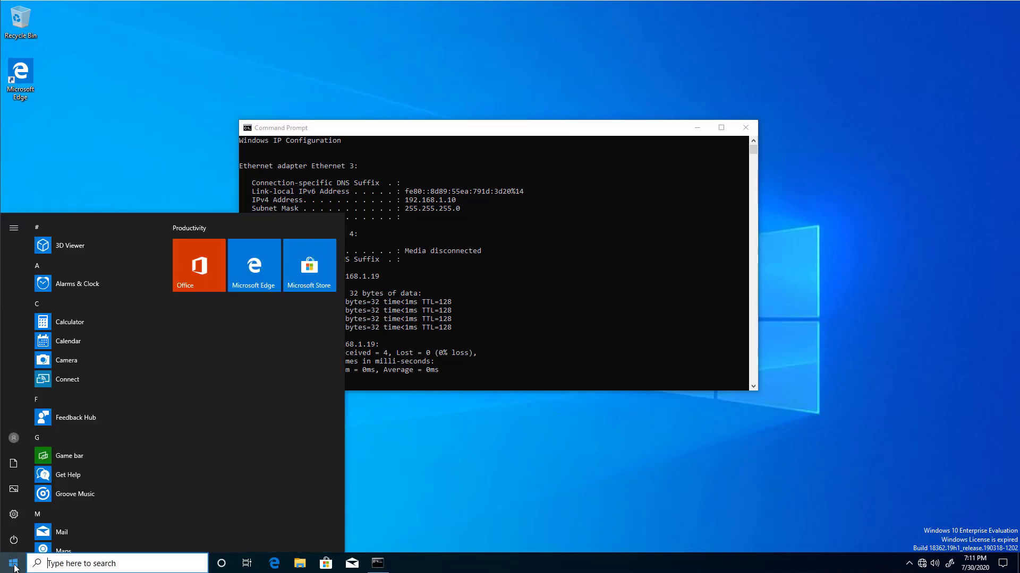
pyautogui.write('storage spa')
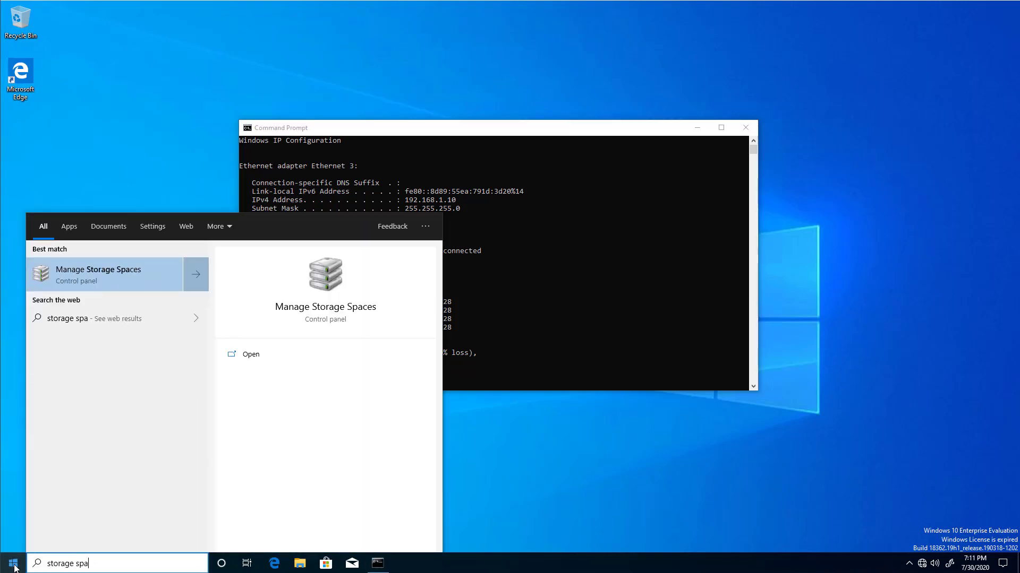
pyautogui.write('ce')
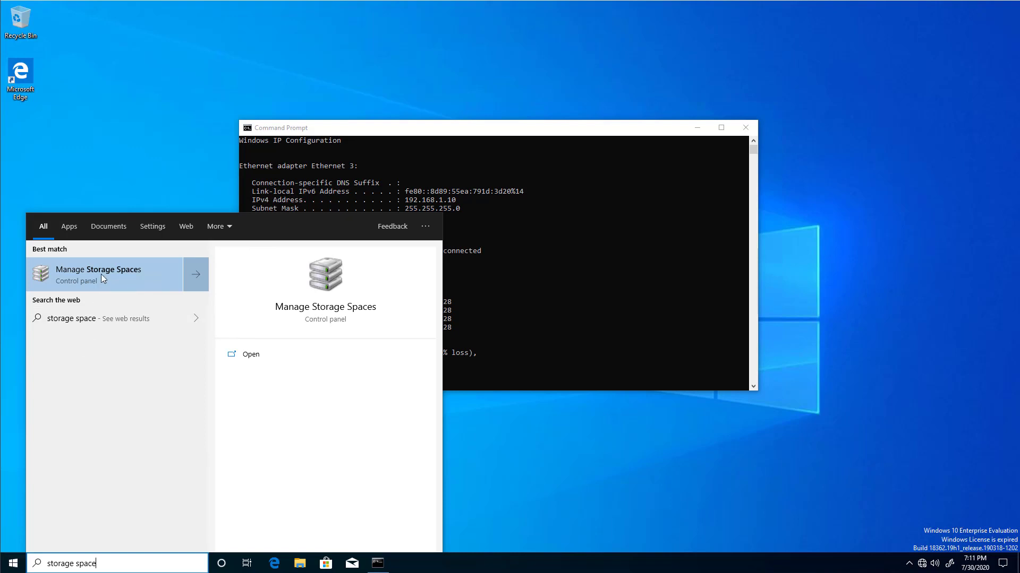
pyautogui.click(98, 274)
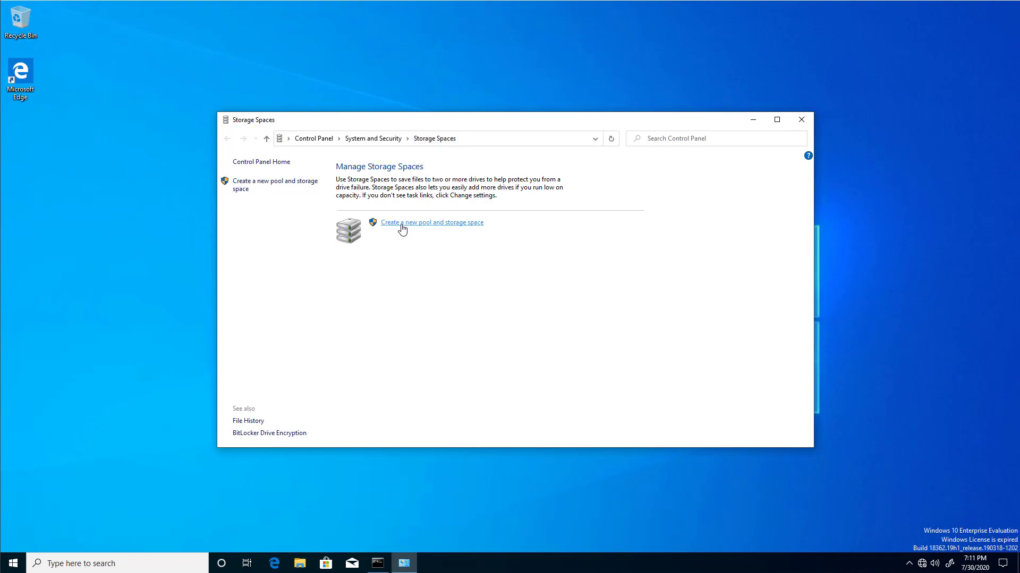
pyautogui.moveTo(447, 229)
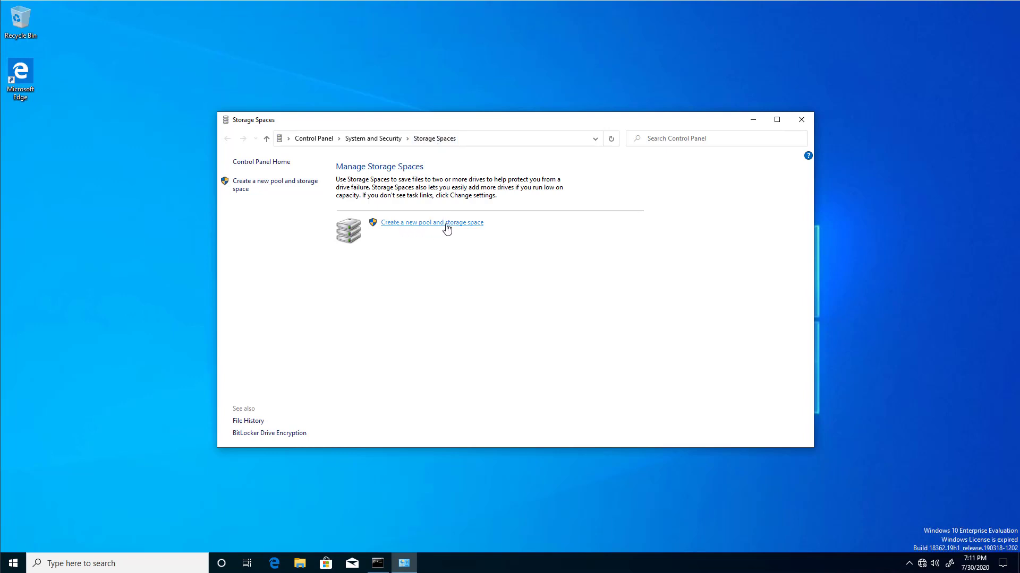
pyautogui.click(431, 222)
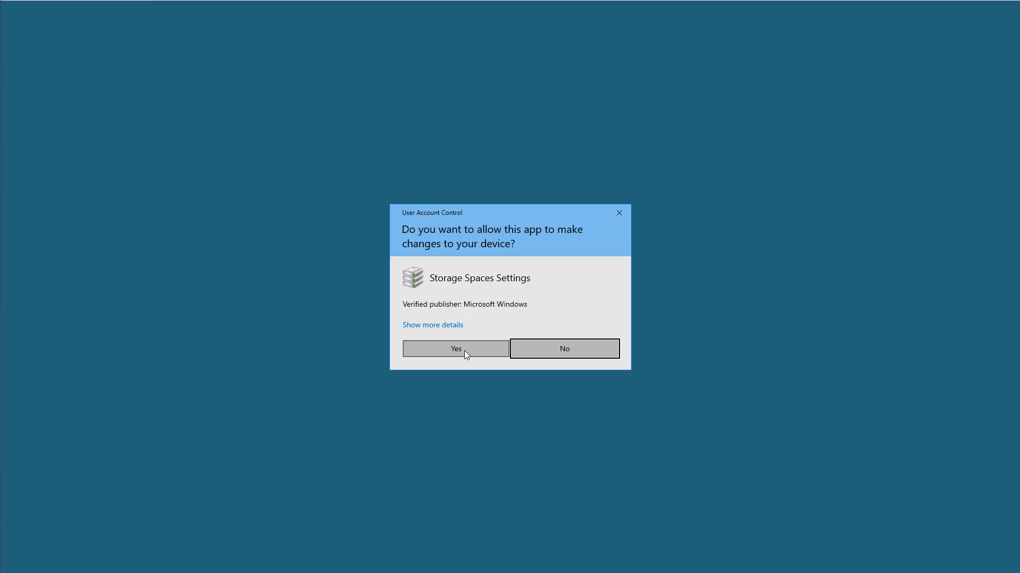
pyautogui.click(455, 349)
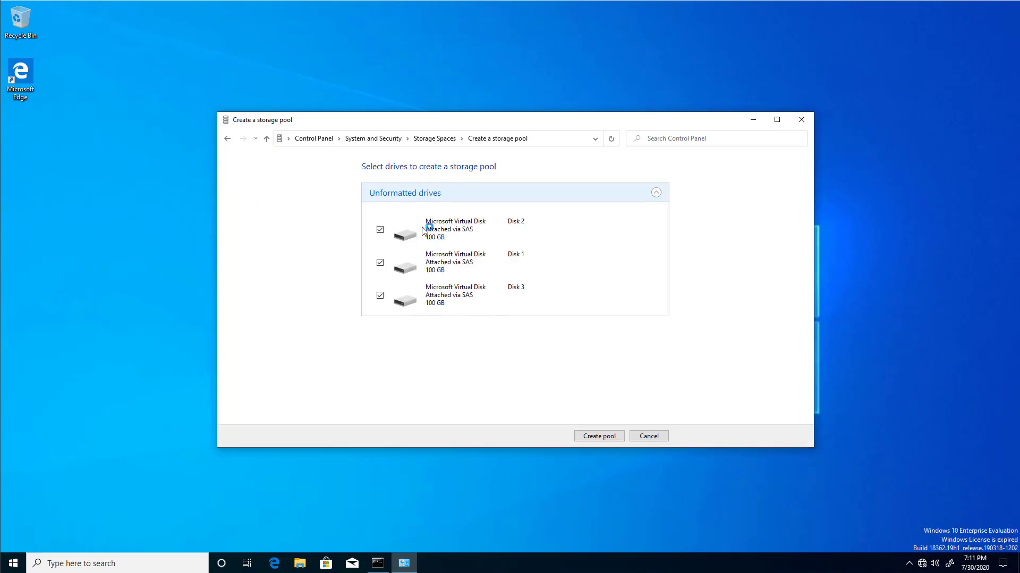
pyautogui.moveTo(469, 297)
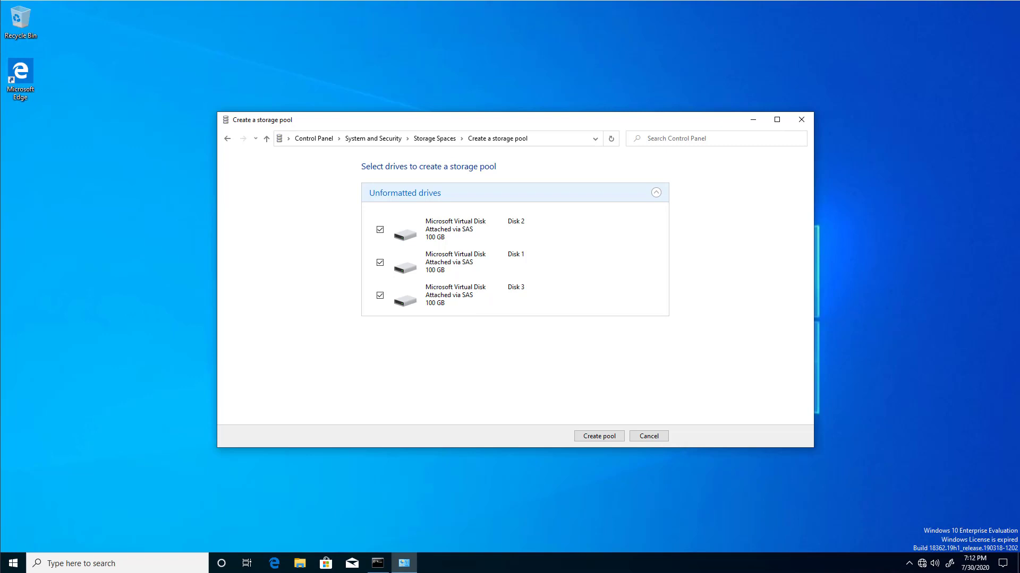
pyautogui.moveTo(451, 236)
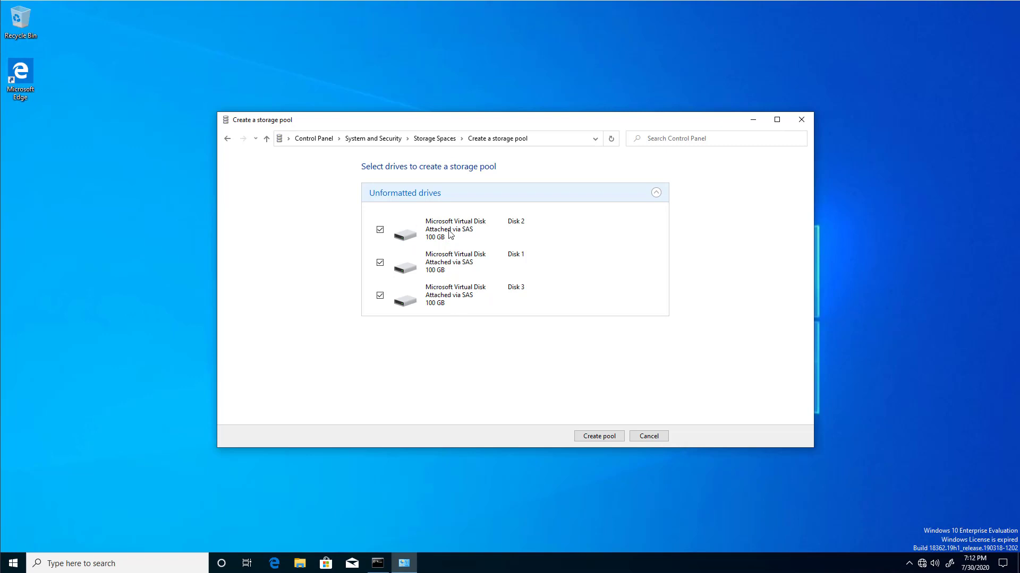
pyautogui.moveTo(449, 217)
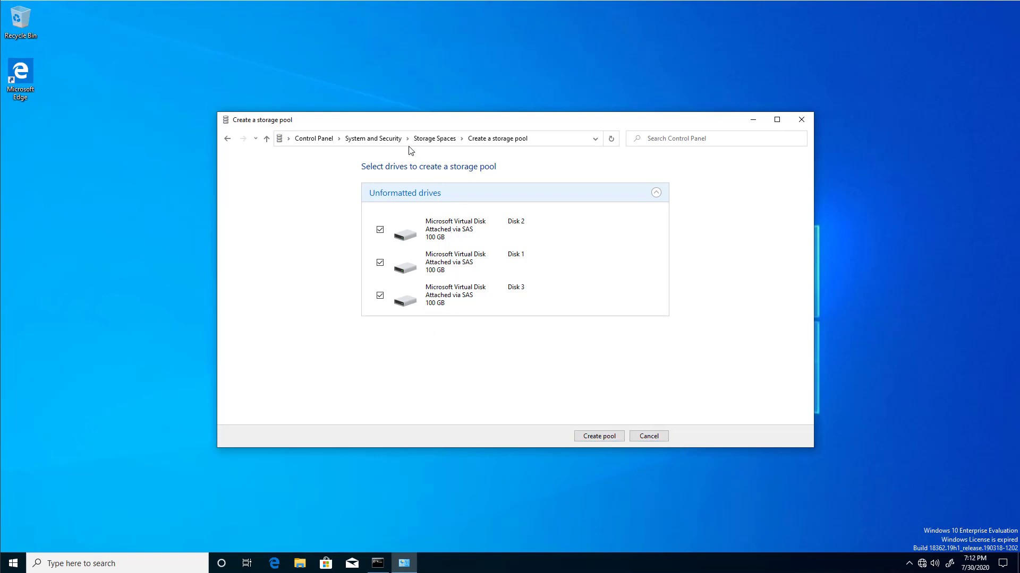
# Step: Create the storage pool from the three 100 GB virtual disks
pyautogui.click(598, 435)
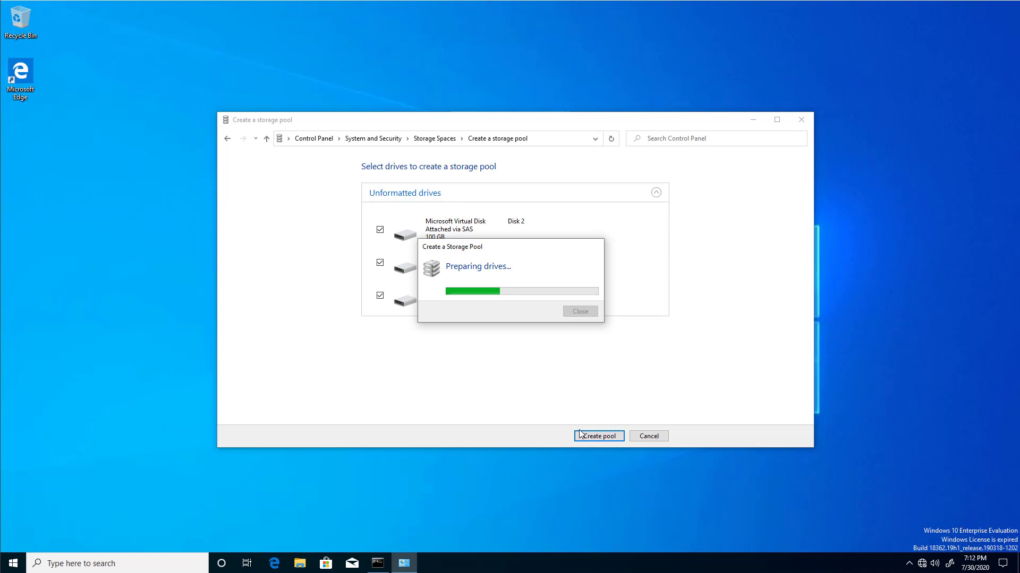
pyautogui.click(597, 436)
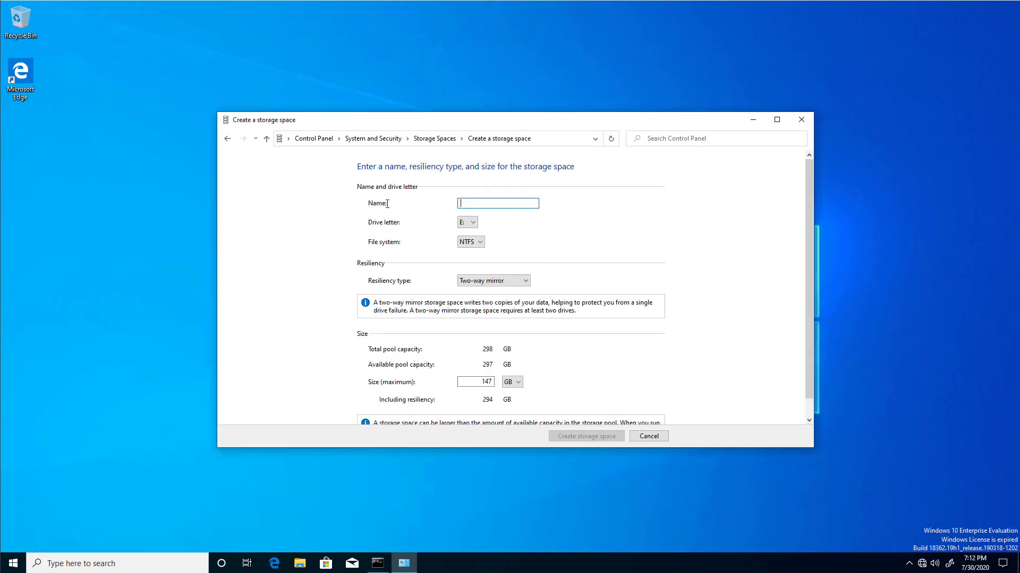
# Step: Create a 2 TB parity storage space named RAID5Storage and go to the computer's drives
pyautogui.write('RAID5Storage')
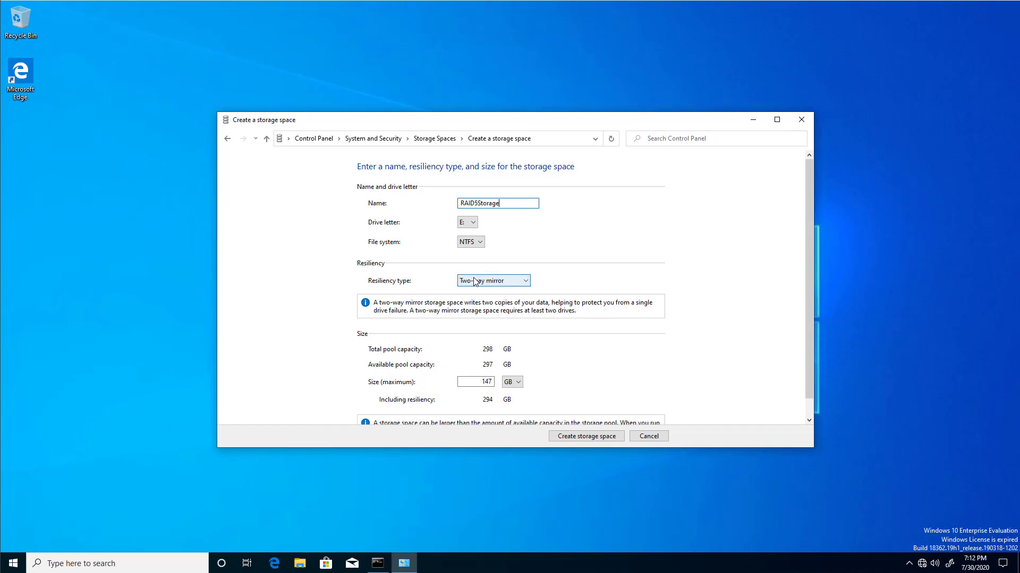
pyautogui.click(492, 281)
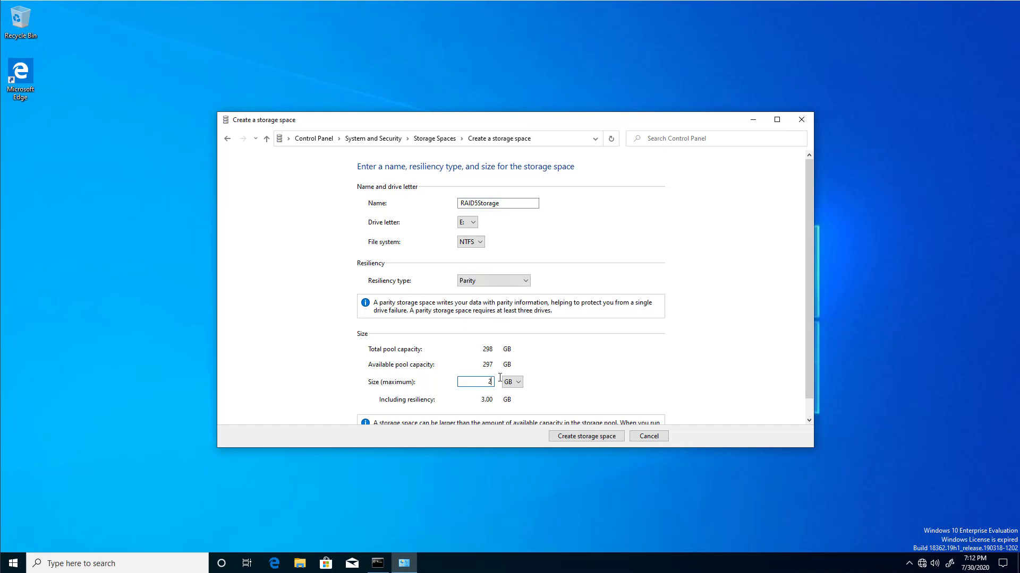
pyautogui.click(510, 381)
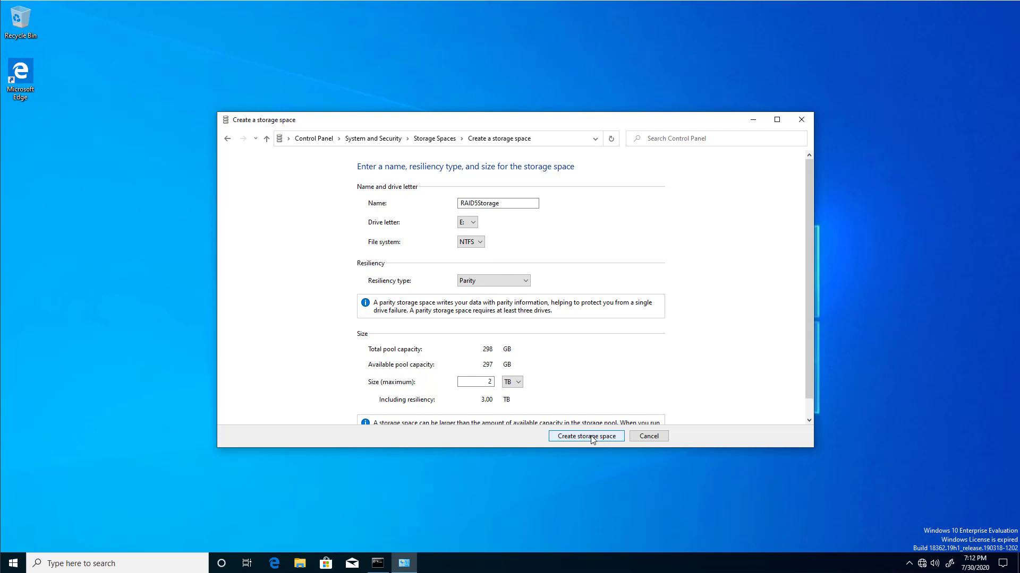
pyautogui.click(585, 435)
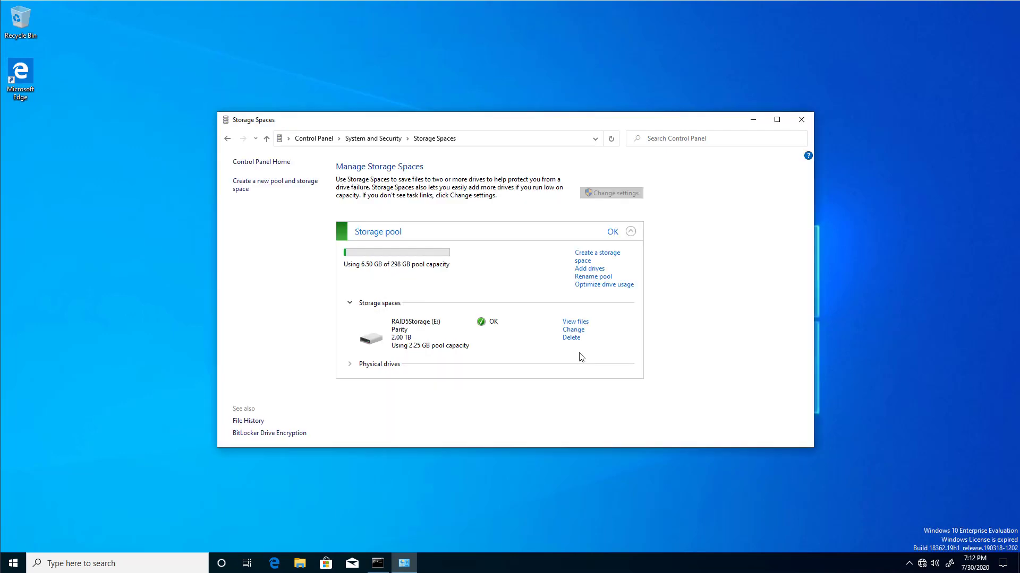
pyautogui.click(376, 563)
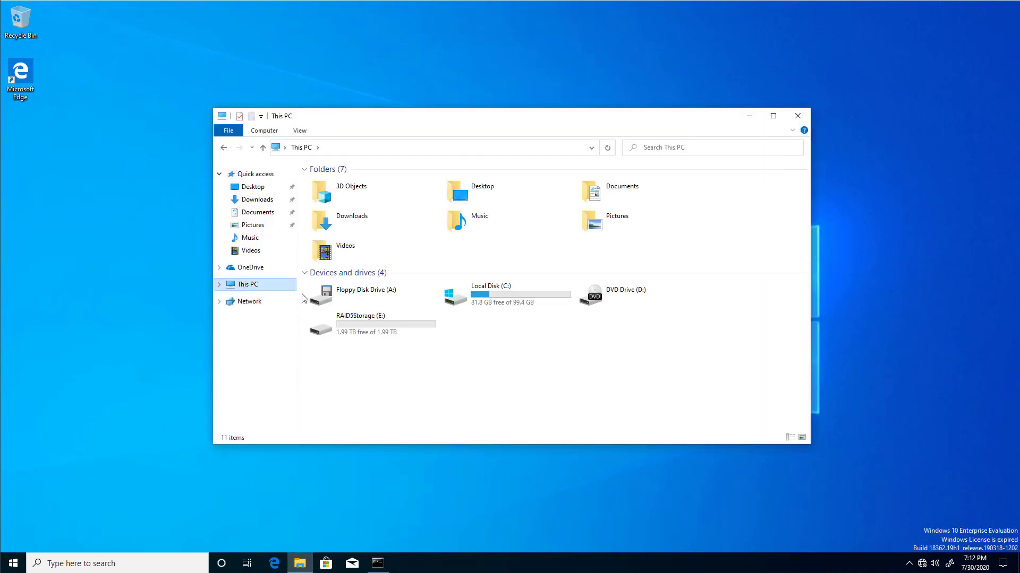
# Step: Show This PC's drives and bring up the actions for RAID5Storage (E:)
pyautogui.click(360, 324)
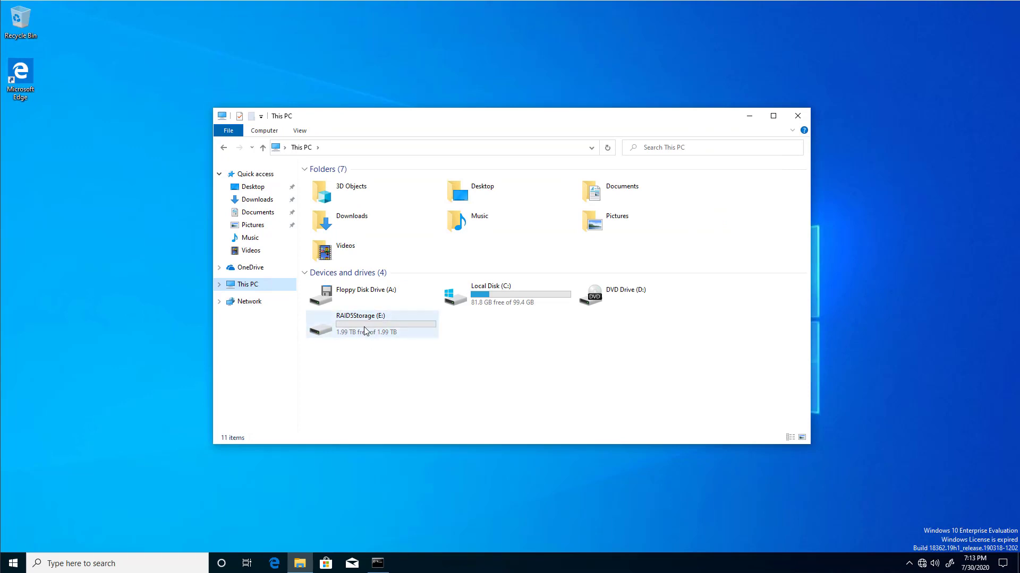
pyautogui.moveTo(367, 329)
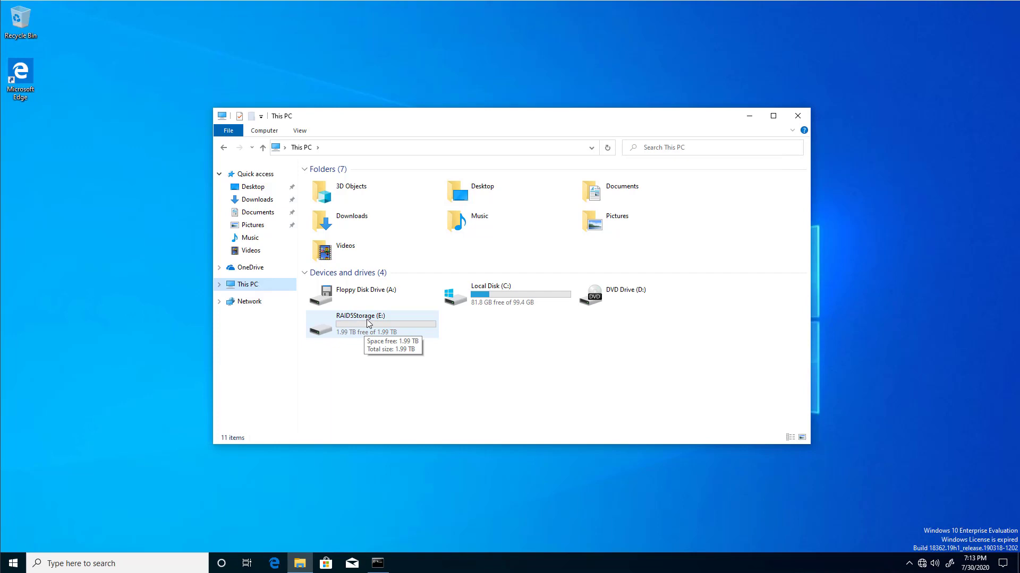
pyautogui.rightClick(361, 325)
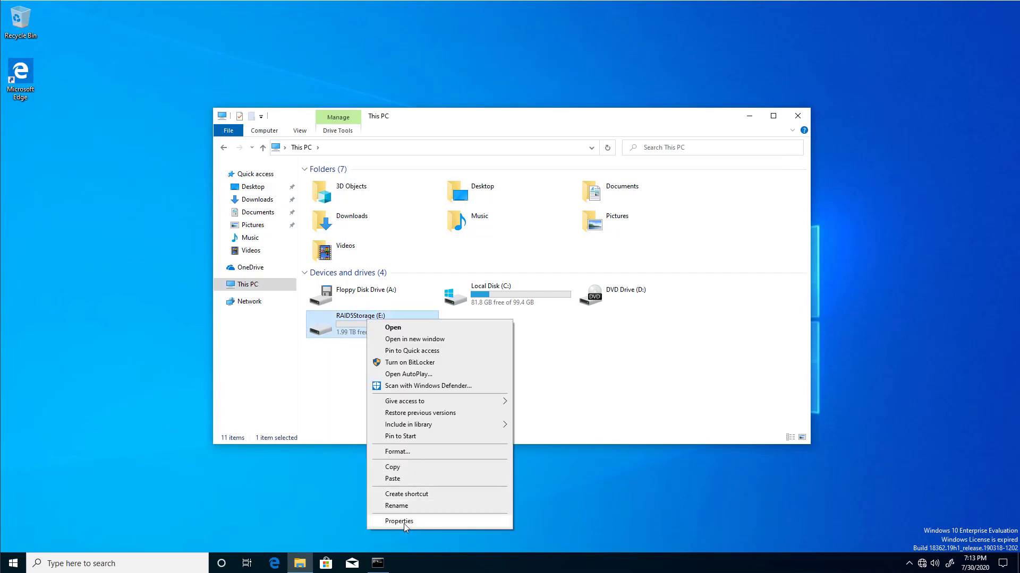
# Step: Enable advanced sharing for drive E: with share name RAID-5-E-Drive
pyautogui.click(399, 520)
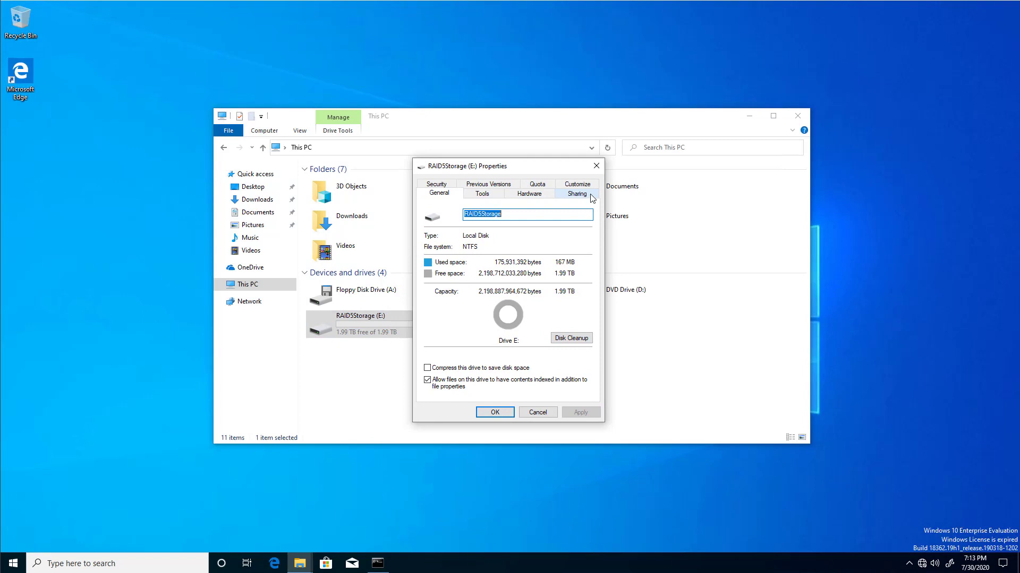
pyautogui.click(576, 194)
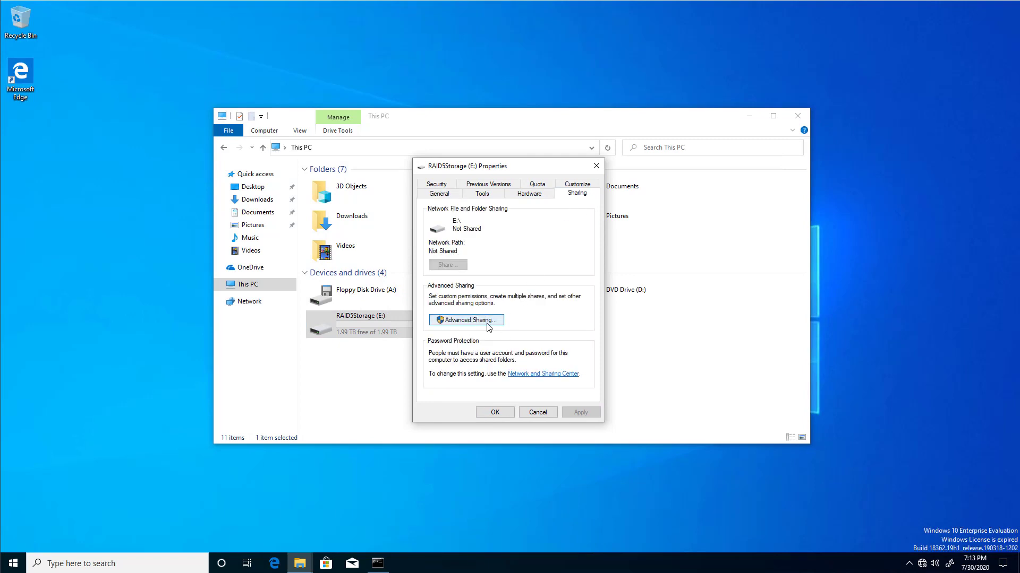
pyautogui.click(465, 320)
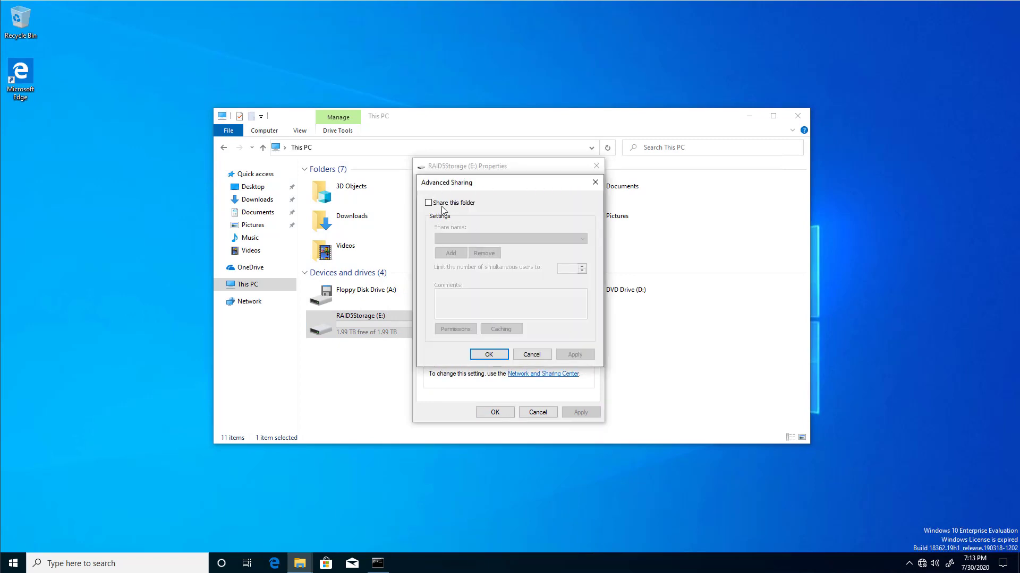
pyautogui.click(428, 202)
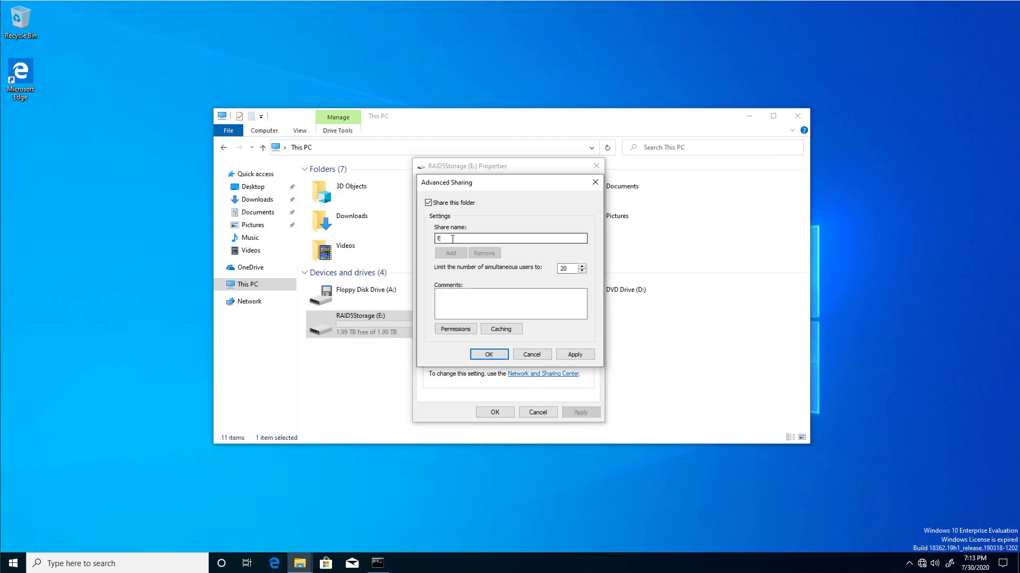
pyautogui.write('RAID-5-E-Drive')
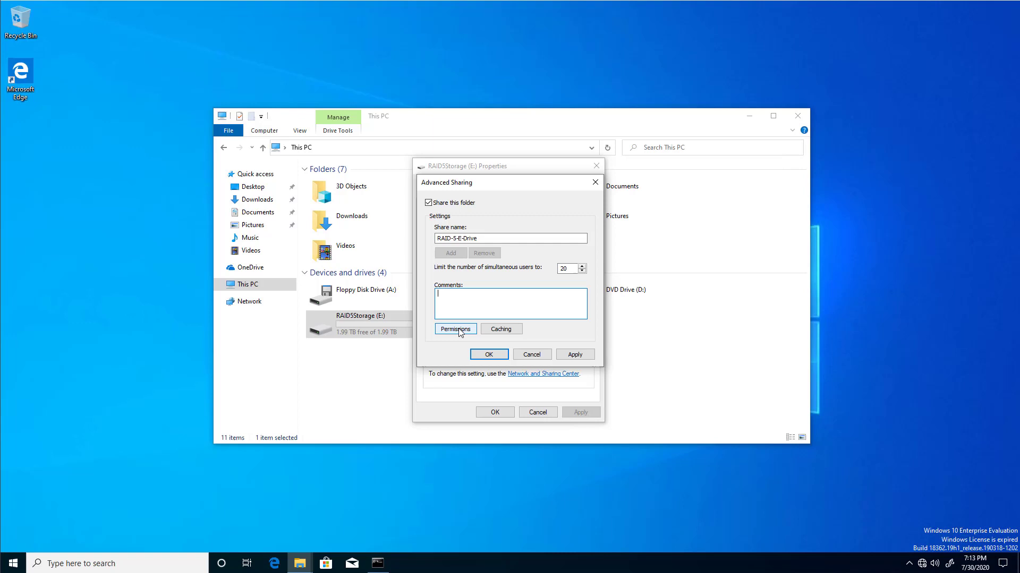
# Step: Grant Everyone Full Control in the share permissions and confirm
pyautogui.click(455, 328)
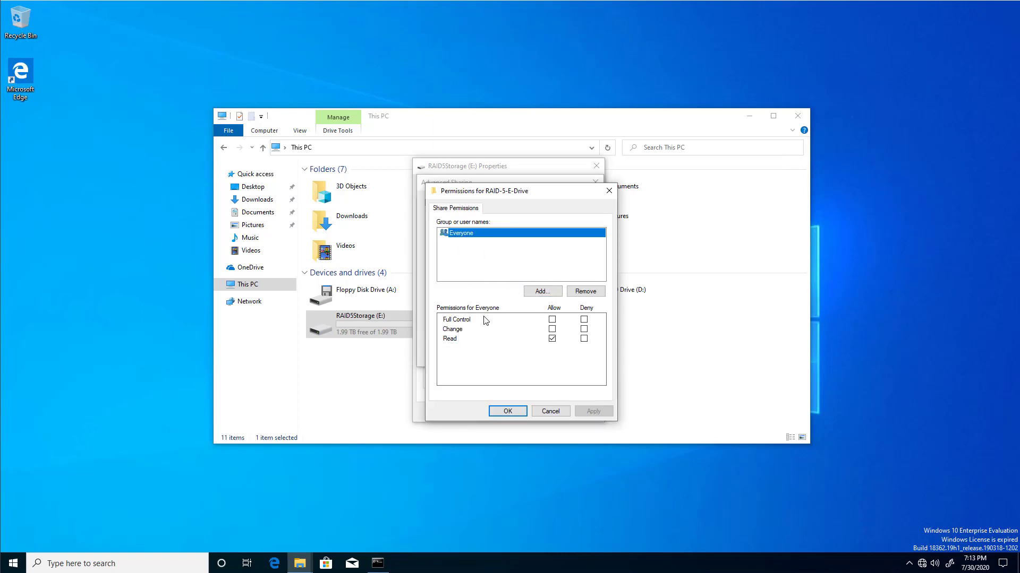
pyautogui.click(551, 320)
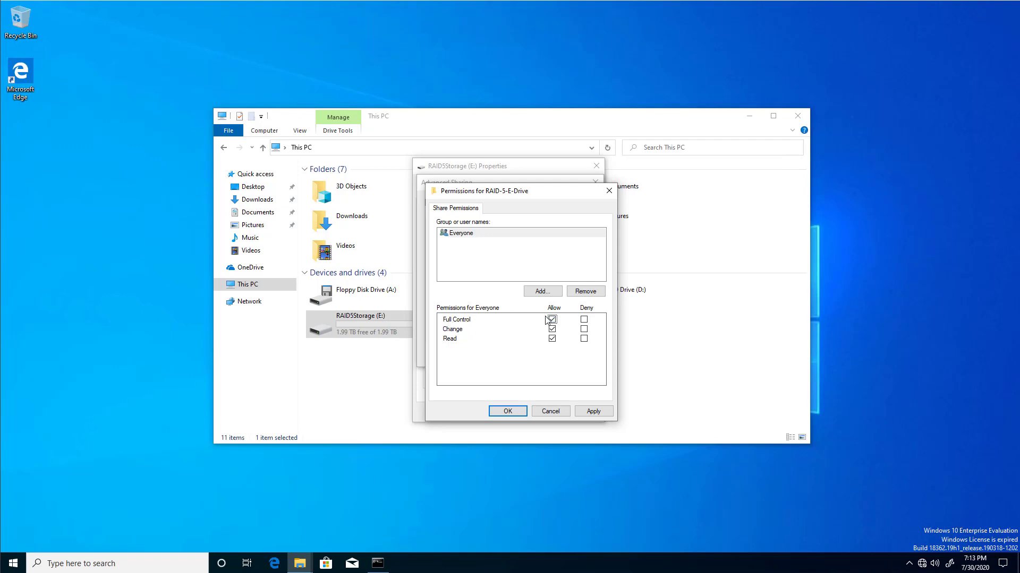
pyautogui.click(551, 320)
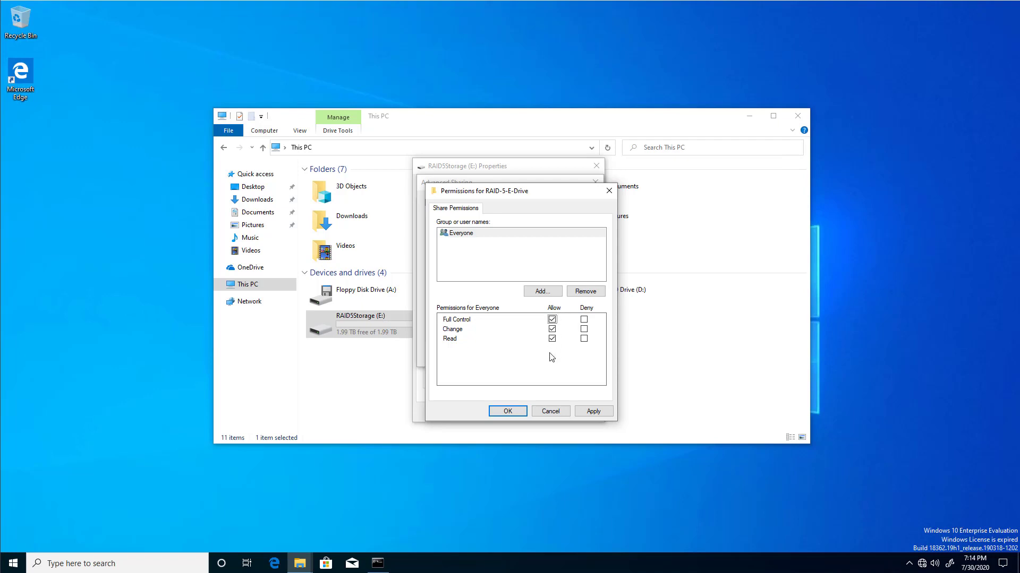
pyautogui.click(507, 411)
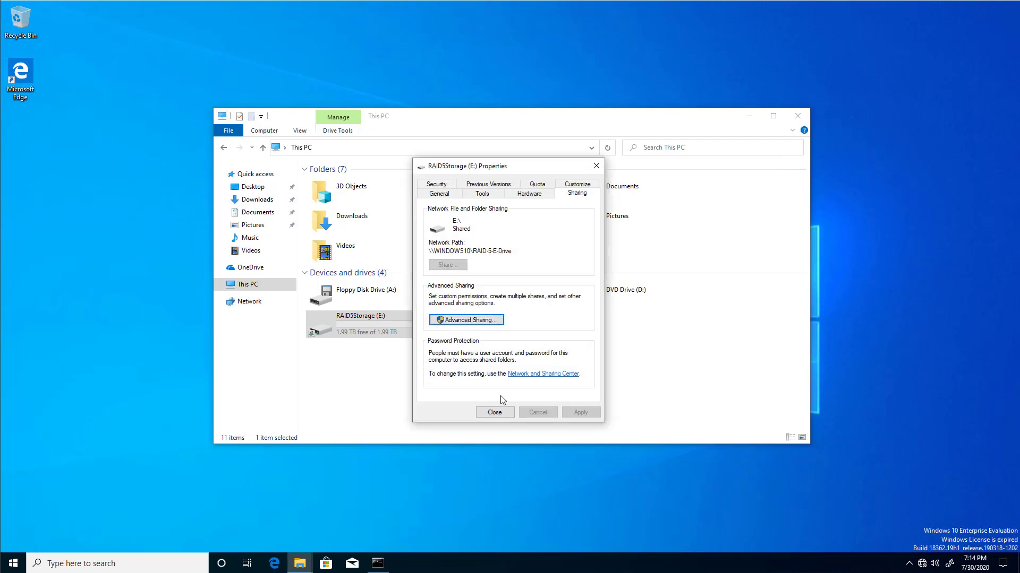
# Step: Apply the share, then reopen drive E:'s Sharing page to note the path \\WINDOWS10\RAID-5-E-Drive
pyautogui.click(494, 412)
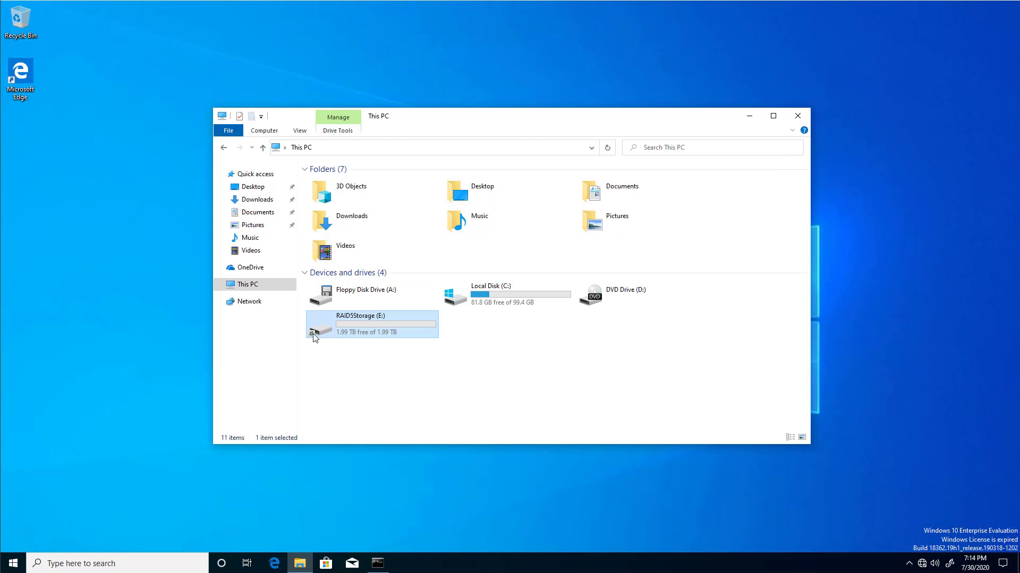
pyautogui.moveTo(358, 326)
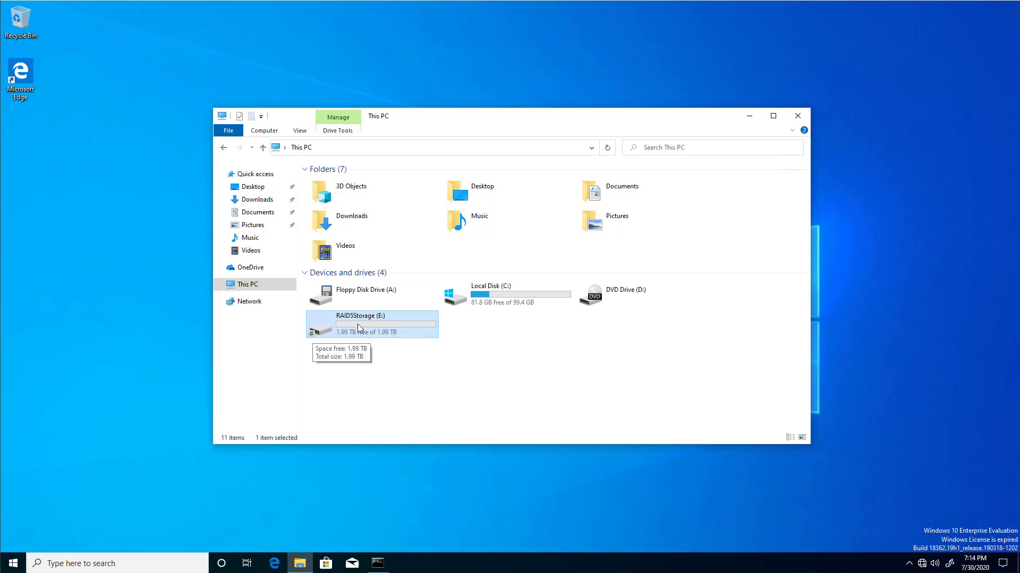
pyautogui.rightClick(358, 324)
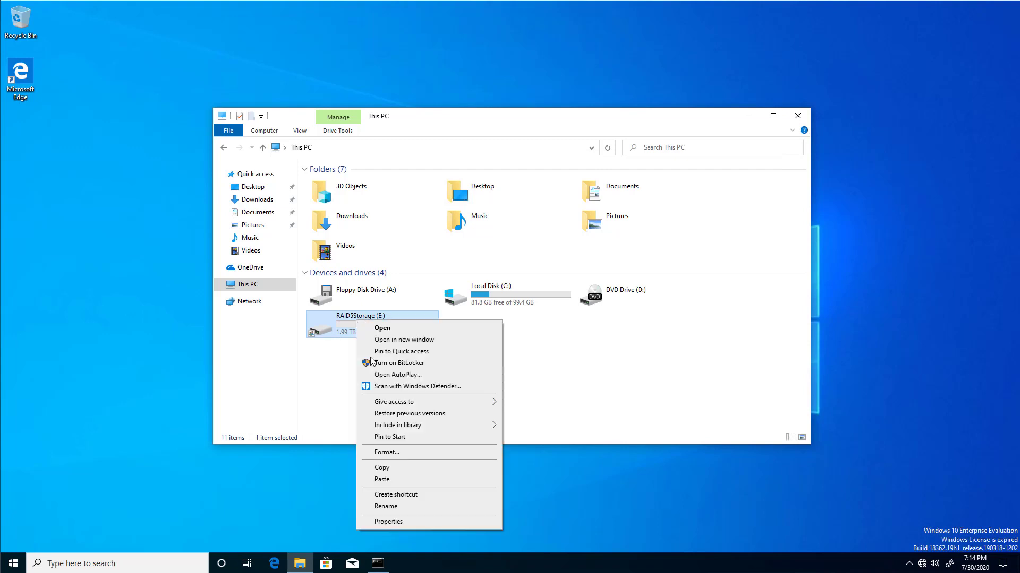
pyautogui.click(389, 521)
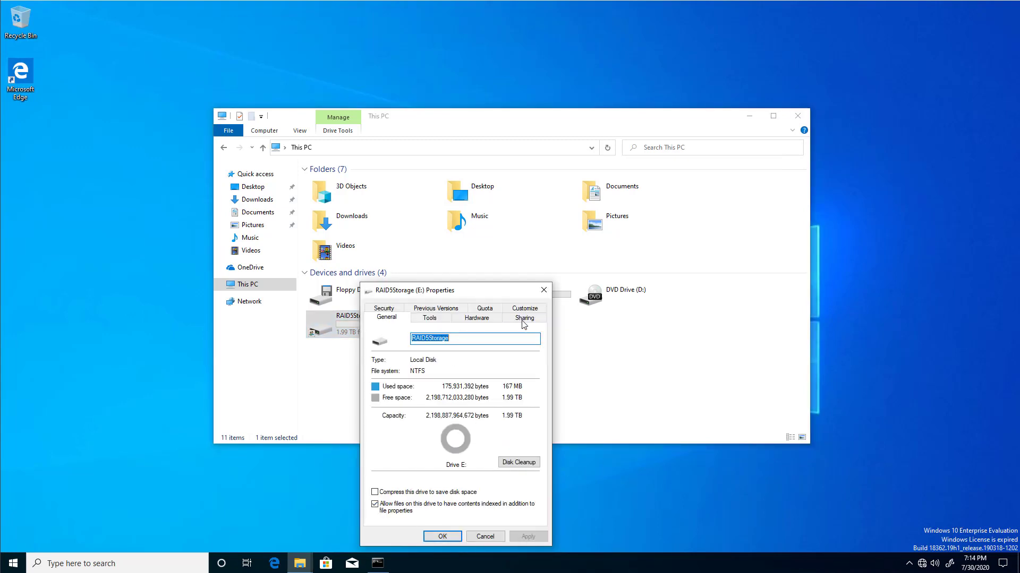
pyautogui.click(523, 318)
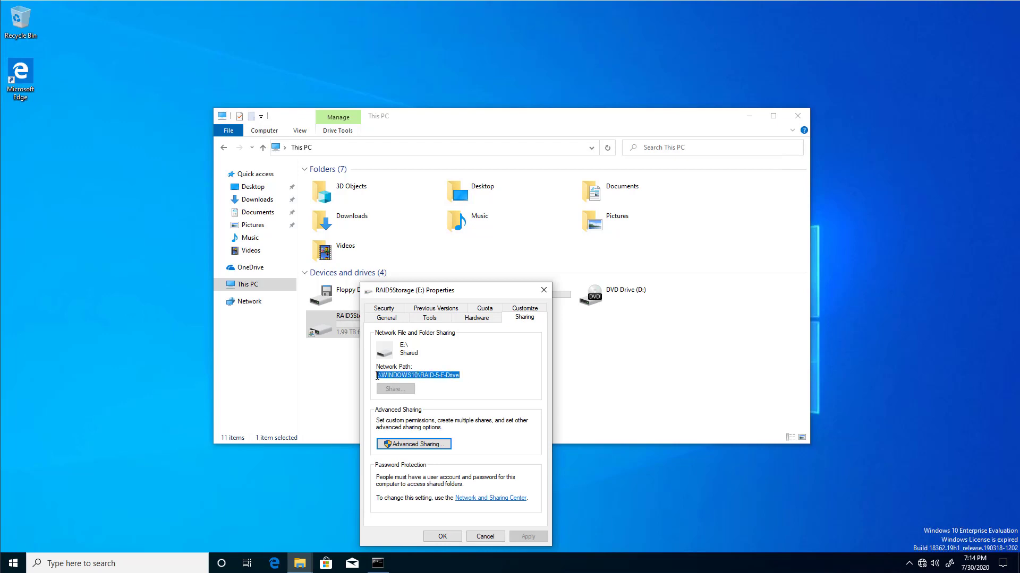
pyautogui.moveTo(483, 397)
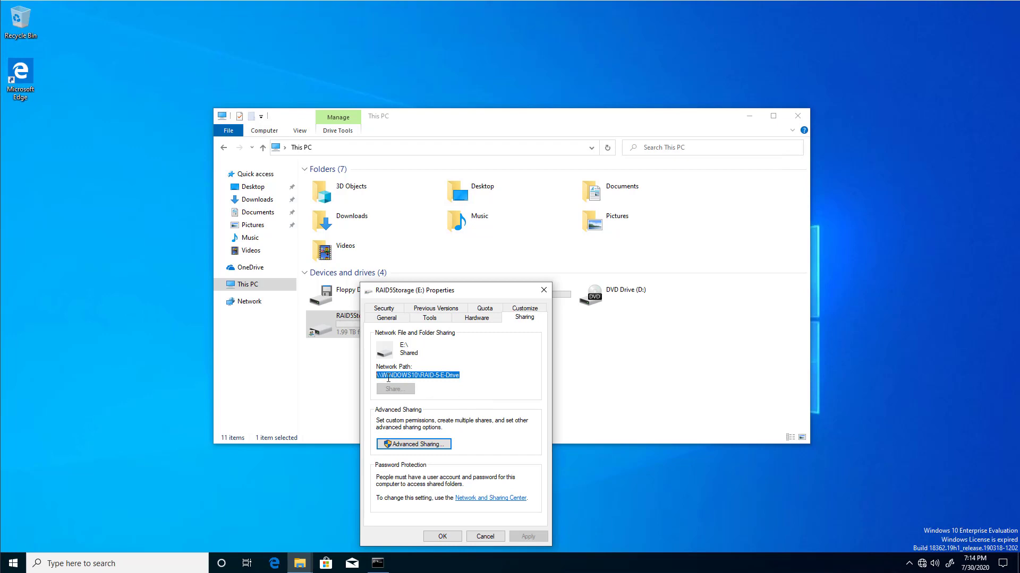
pyautogui.click(444, 390)
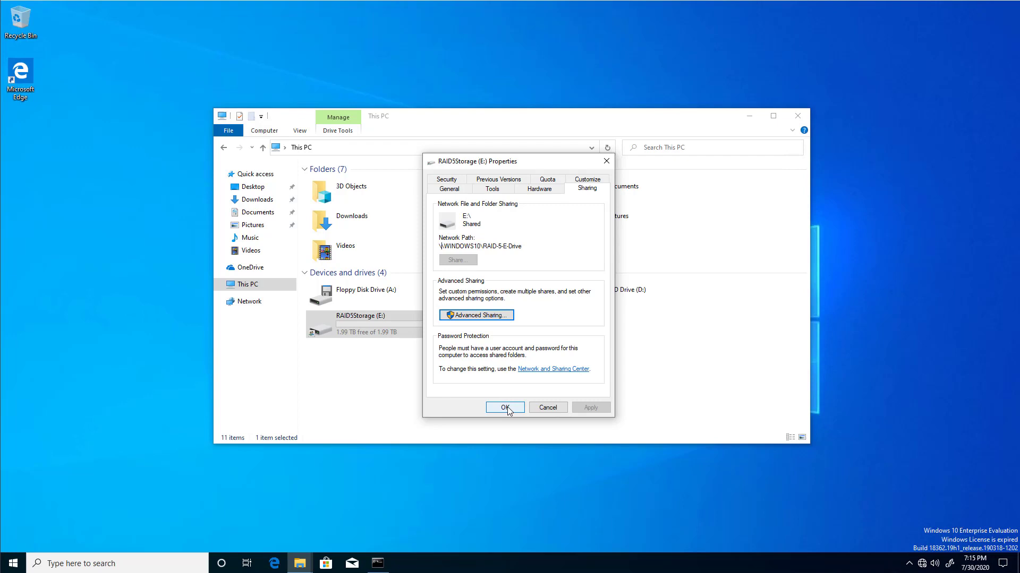
pyautogui.click(504, 407)
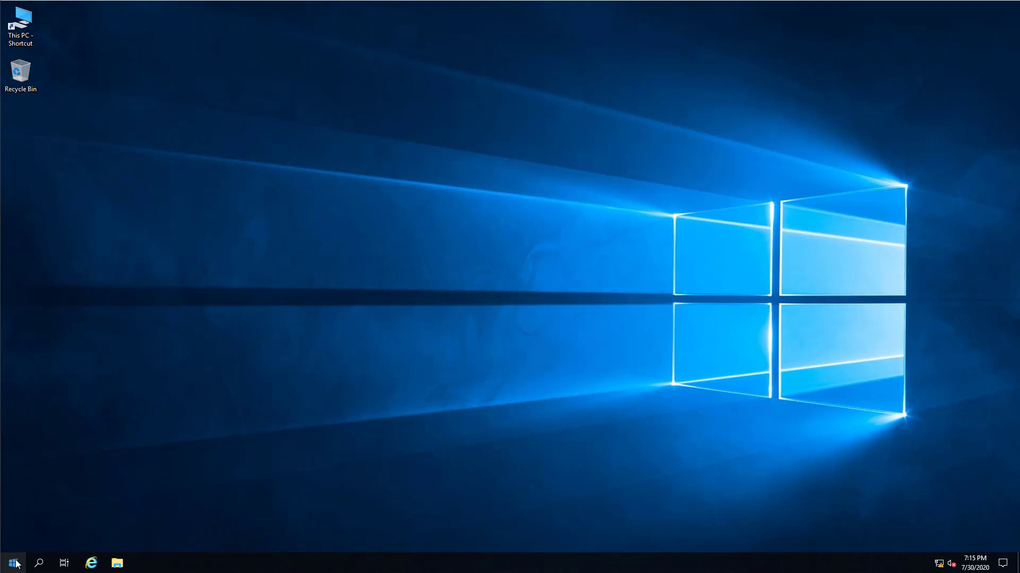
# Step: From the server, browse to \\windows10 and sign in as Peyman at the network credentials prompt
pyautogui.click(11, 563)
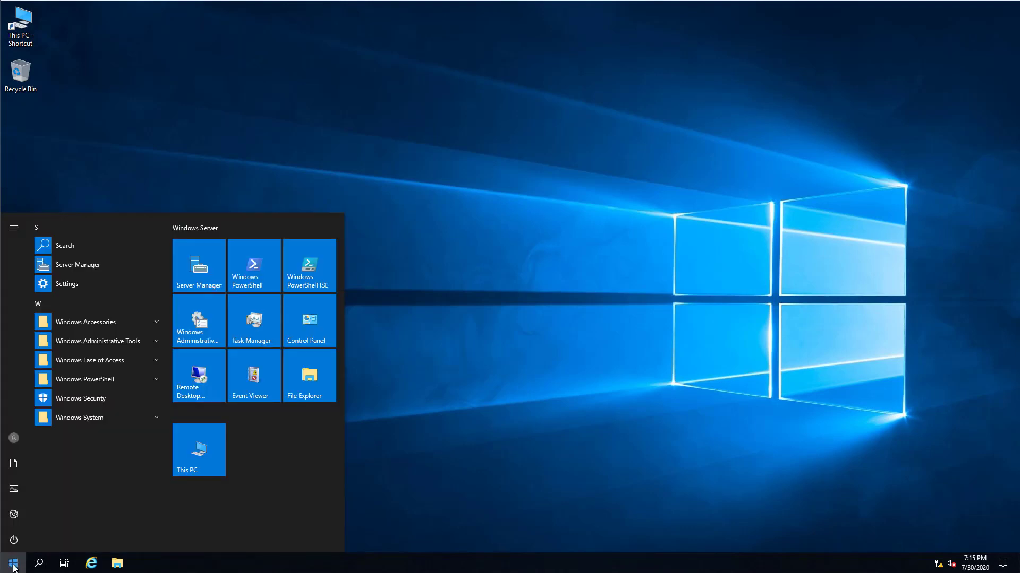
pyautogui.write('W')
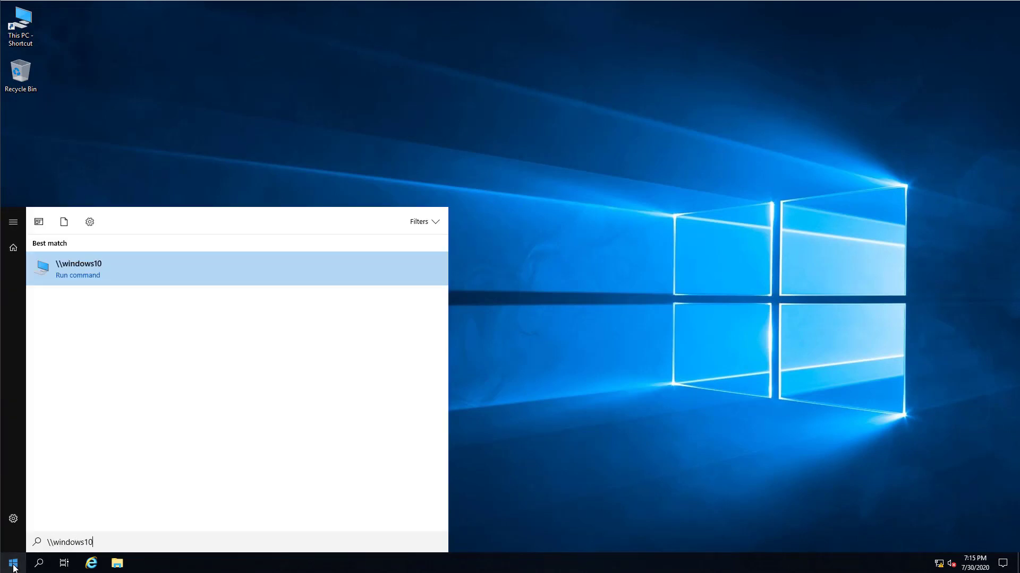
pyautogui.write('\\')
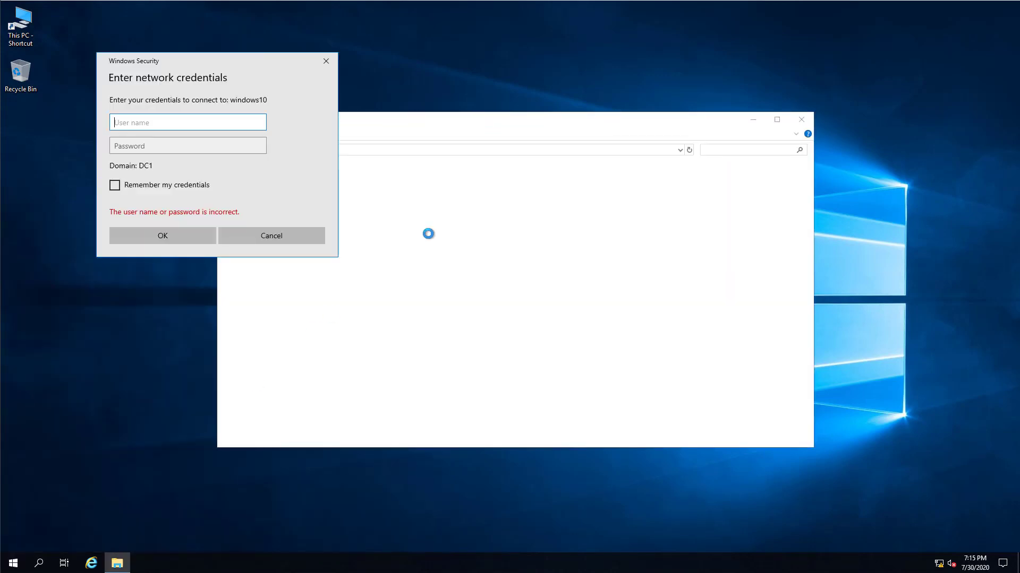
pyautogui.moveTo(214, 61); pyautogui.dragTo(476, 148)
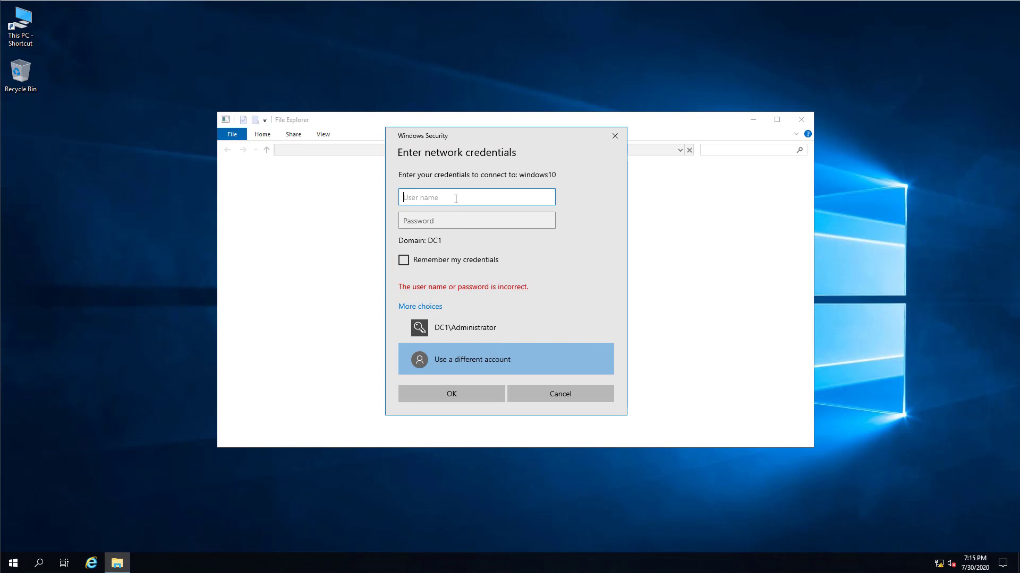
pyautogui.write('Peyman')
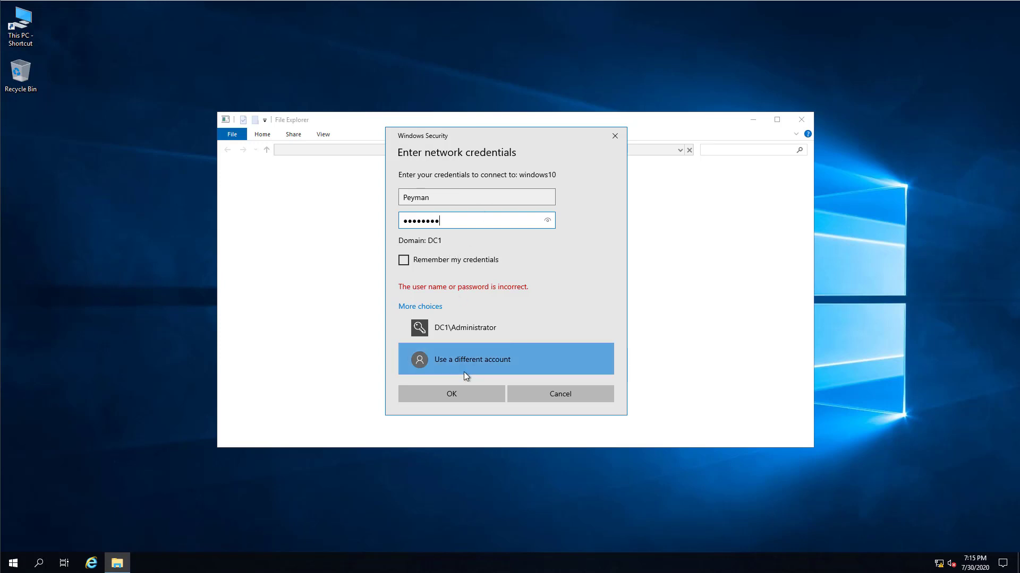
pyautogui.click(452, 393)
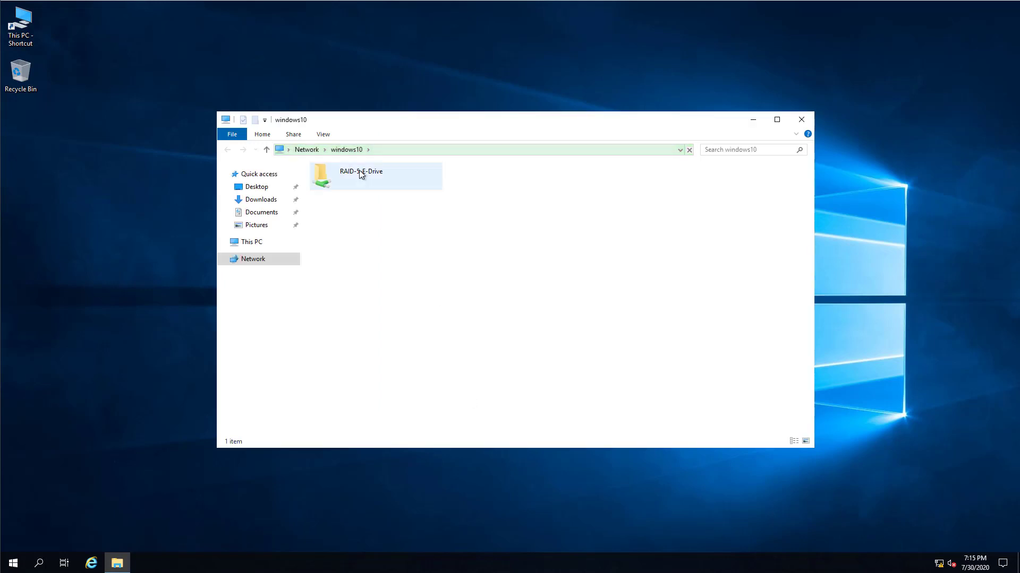
# Step: Create a new folder named Test inside the windows10 RAID-5-E-Drive share from the server
pyautogui.click(361, 175)
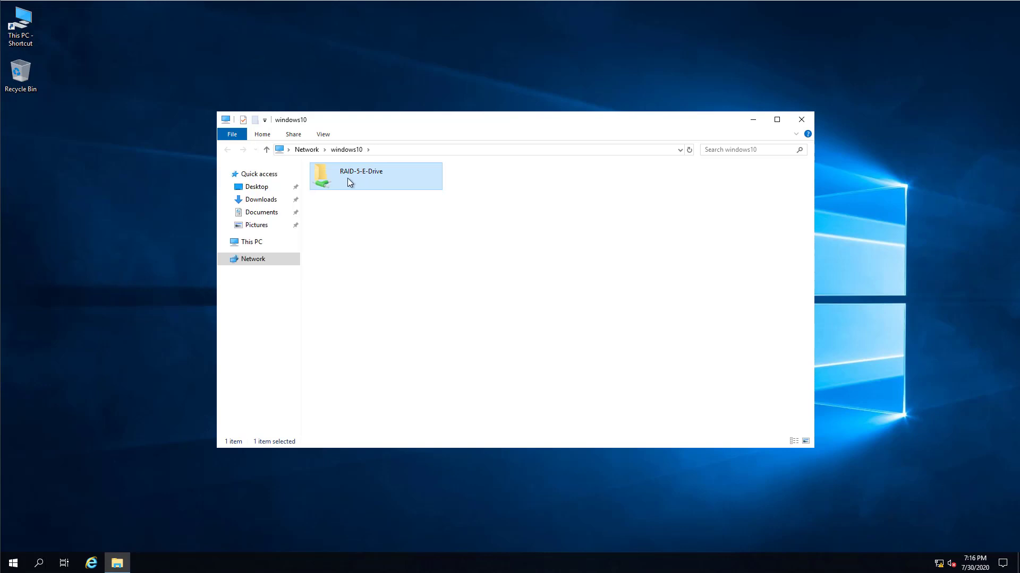
pyautogui.doubleClick(361, 175)
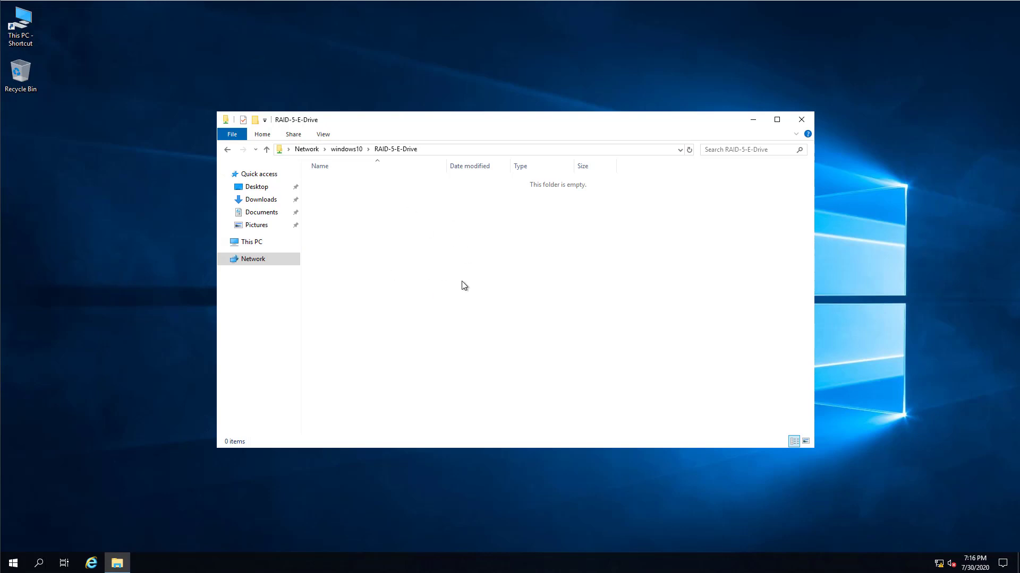
pyautogui.rightClick(465, 286)
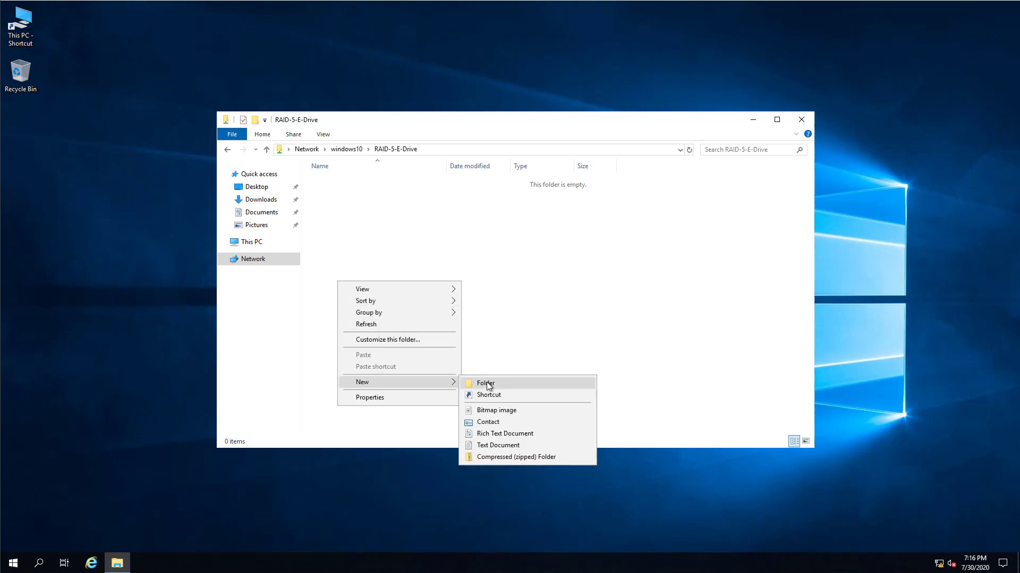
pyautogui.click(486, 383)
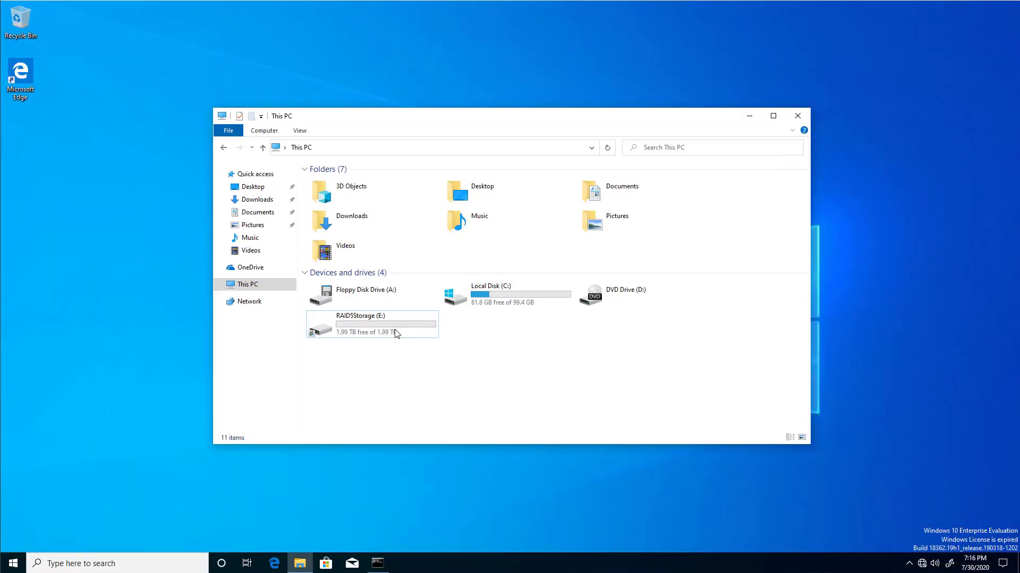
# Step: Browse RAID5Storage (E:) on the workstation and bring up a This PC window on the server
pyautogui.doubleClick(359, 325)
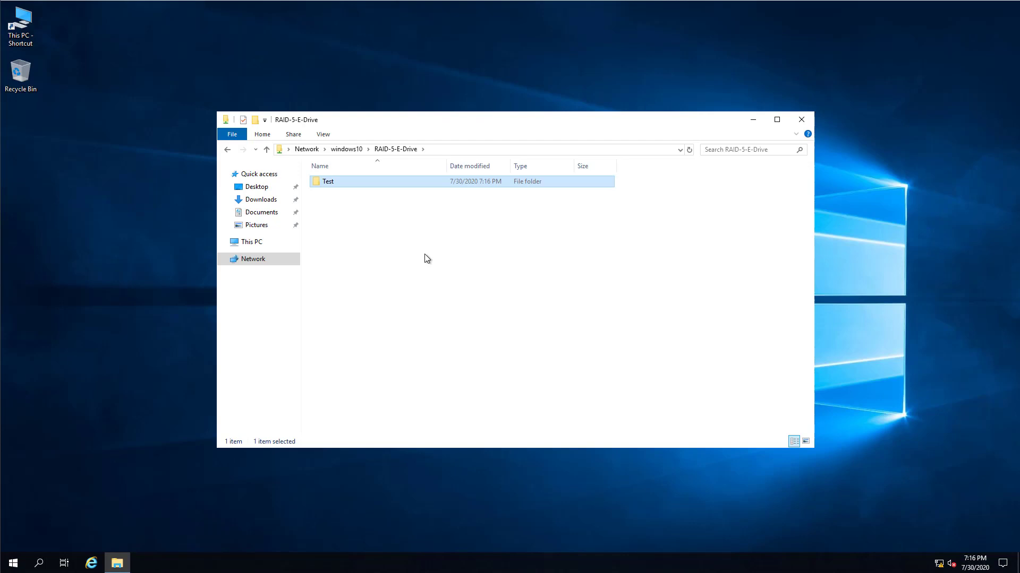
pyautogui.click(377, 225)
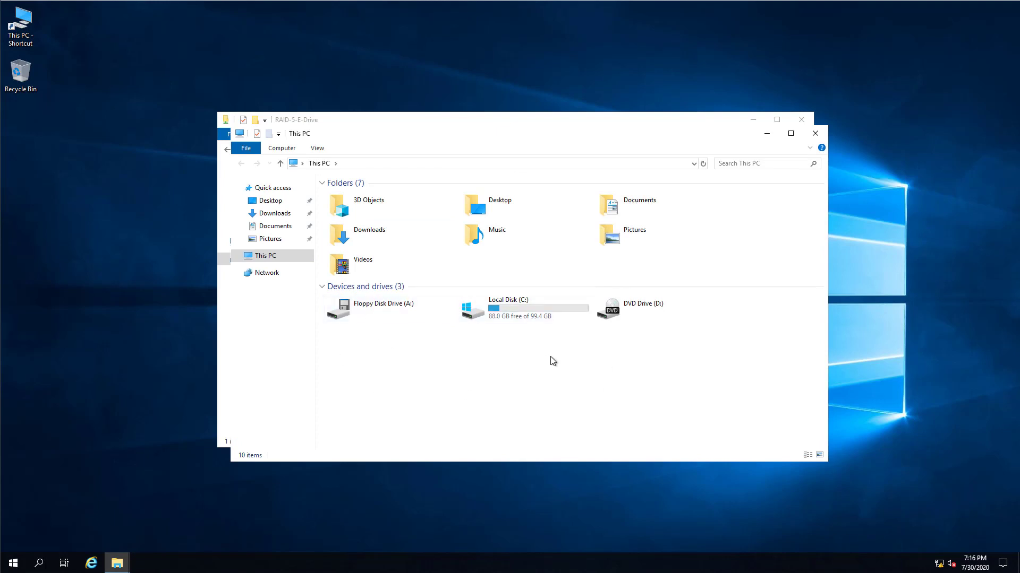
pyautogui.moveTo(491, 256)
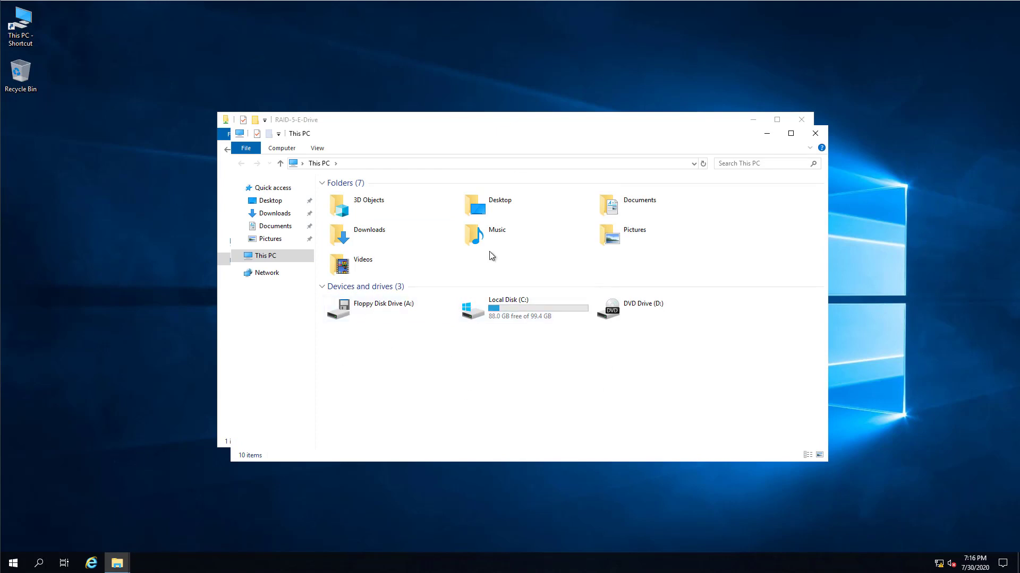
# Step: Map \\windows10\RAID-5-E-Drive as drive Z: using different credentials, reaching the sign-in prompt
pyautogui.rightClick(264, 255)
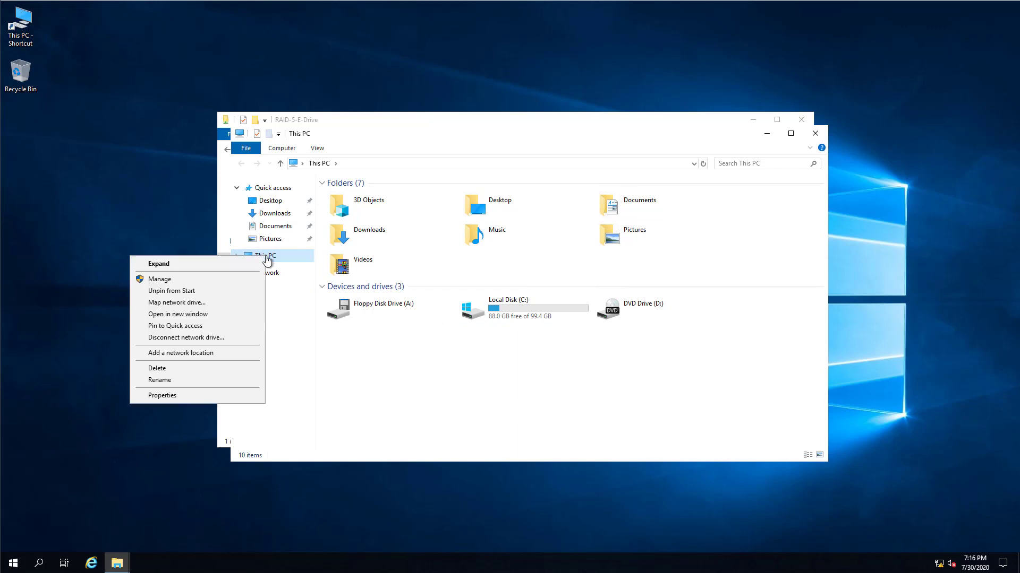
pyautogui.moveTo(185, 306)
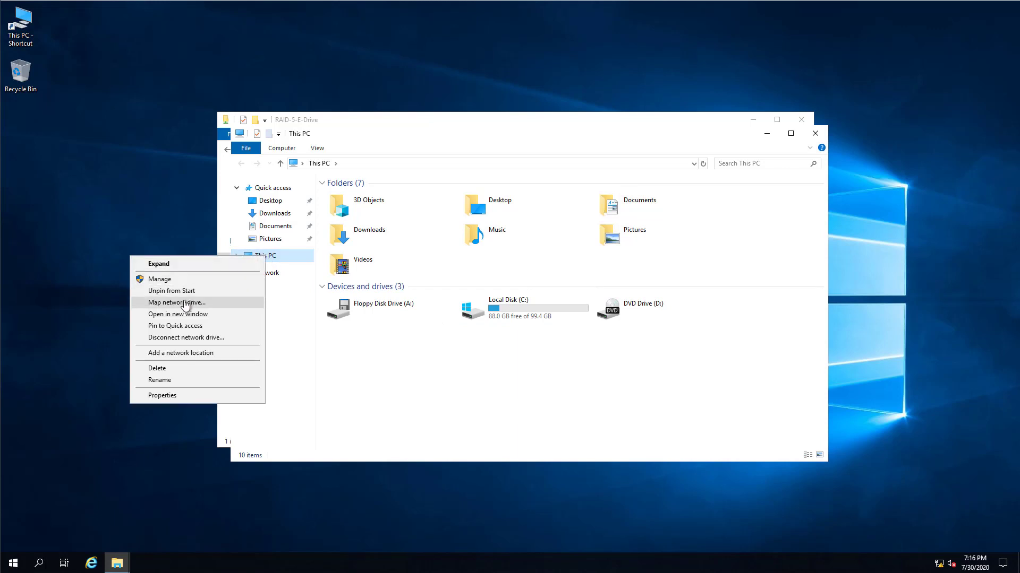
pyautogui.click(175, 303)
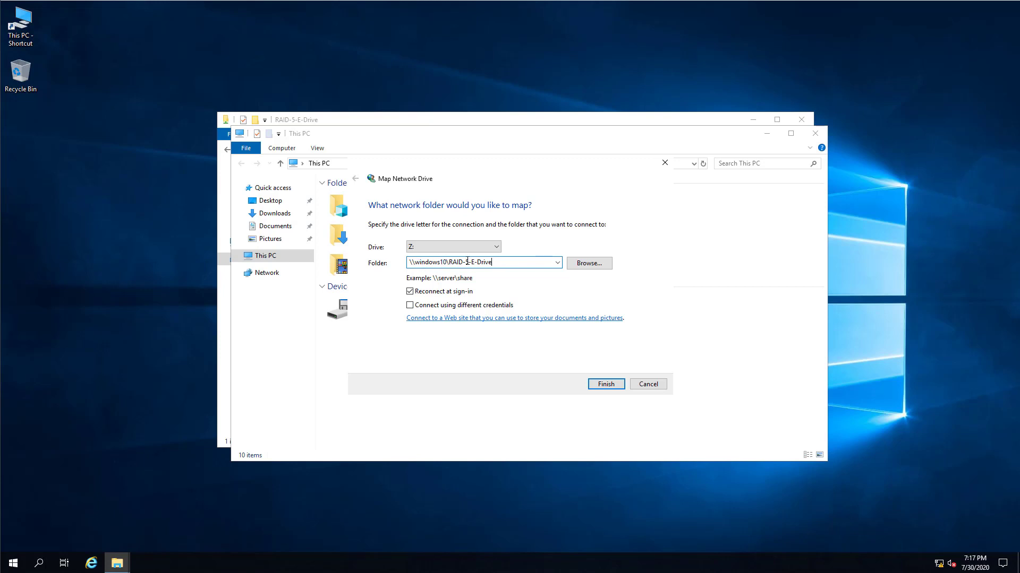
pyautogui.doubleClick(468, 262)
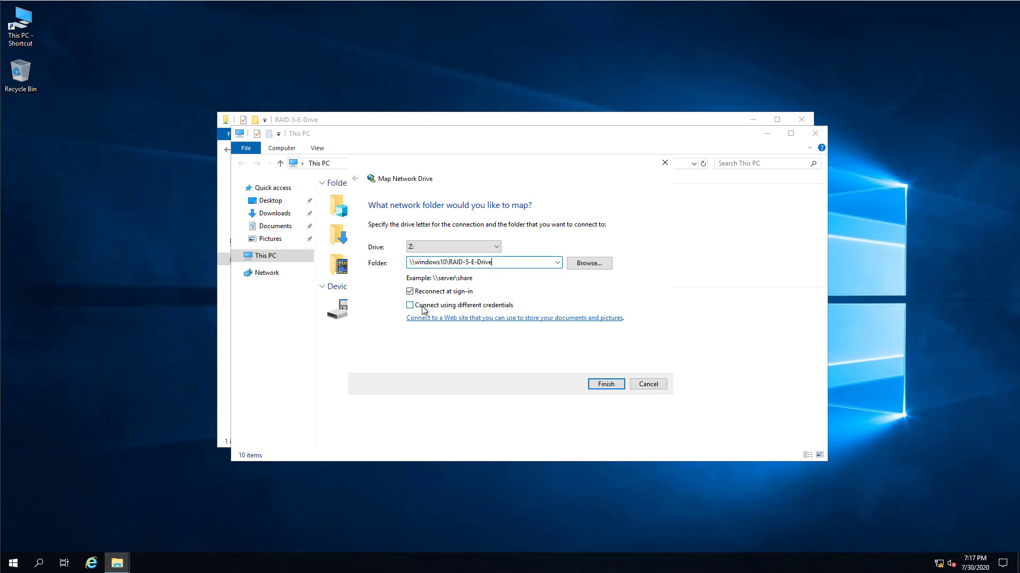
pyautogui.click(410, 305)
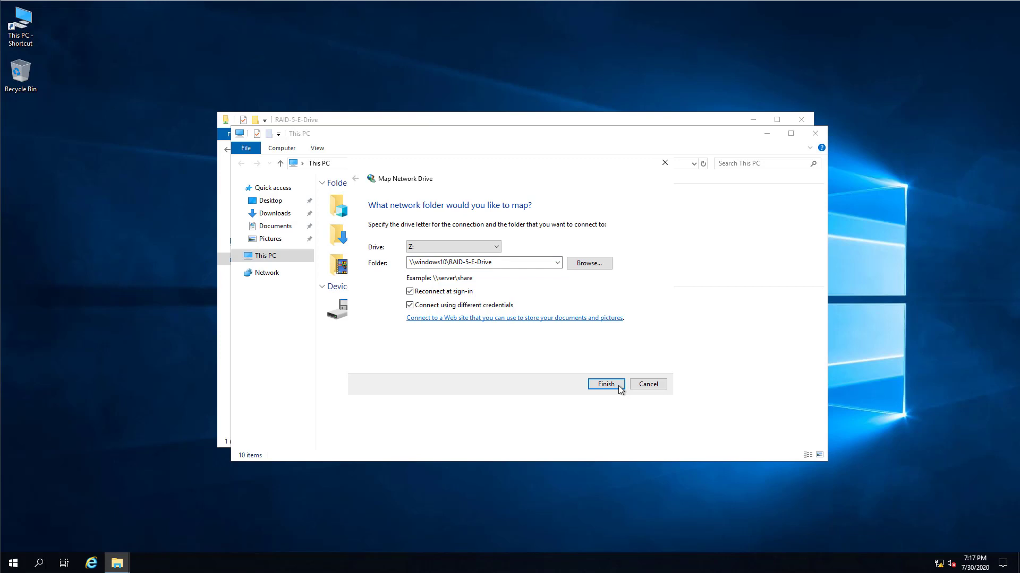
pyautogui.click(604, 383)
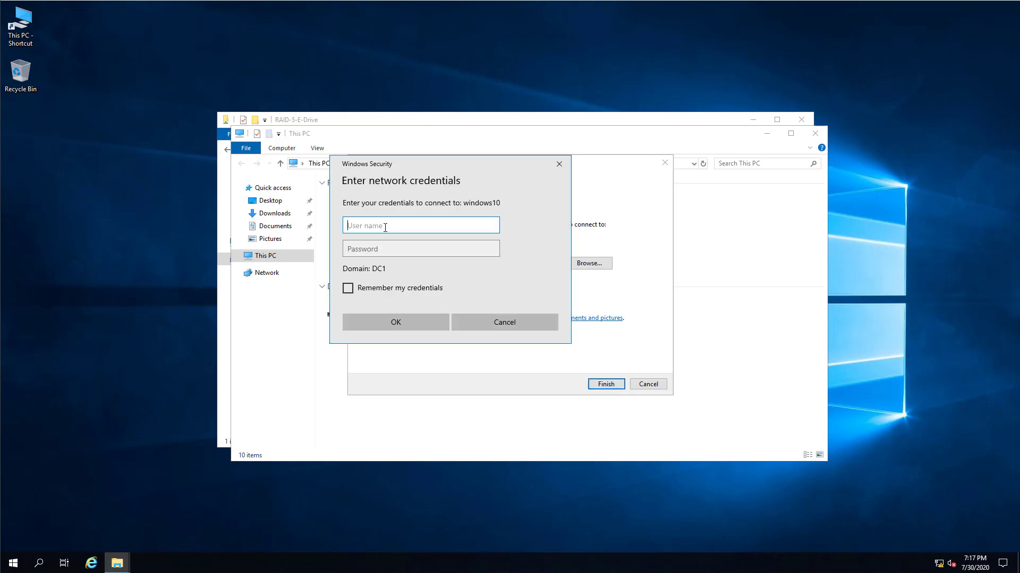
# Step: Sign in as peyman with the password, remembering the credentials, to connect drive Z:
pyautogui.write('peyman')
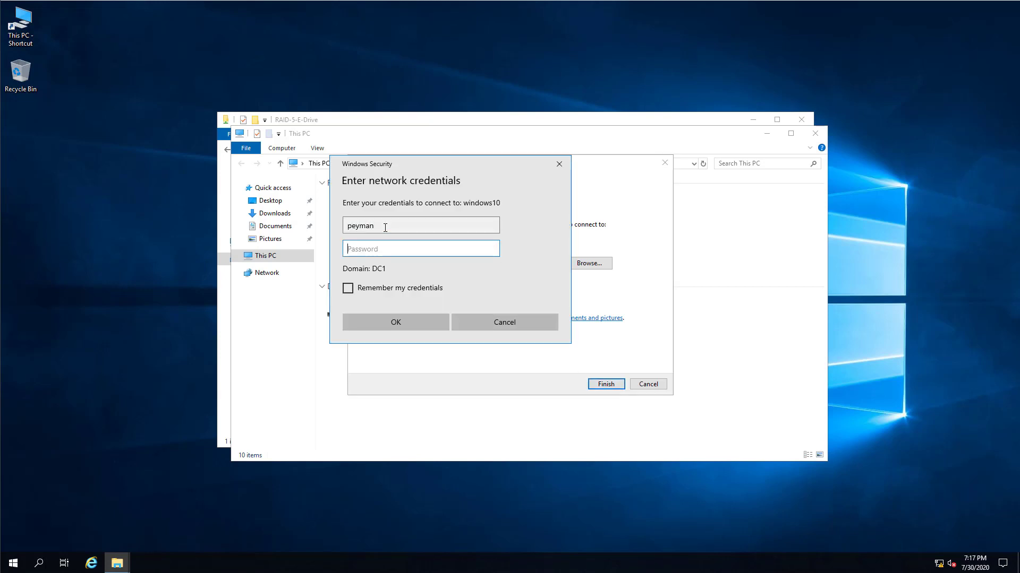
pyautogui.write('••')
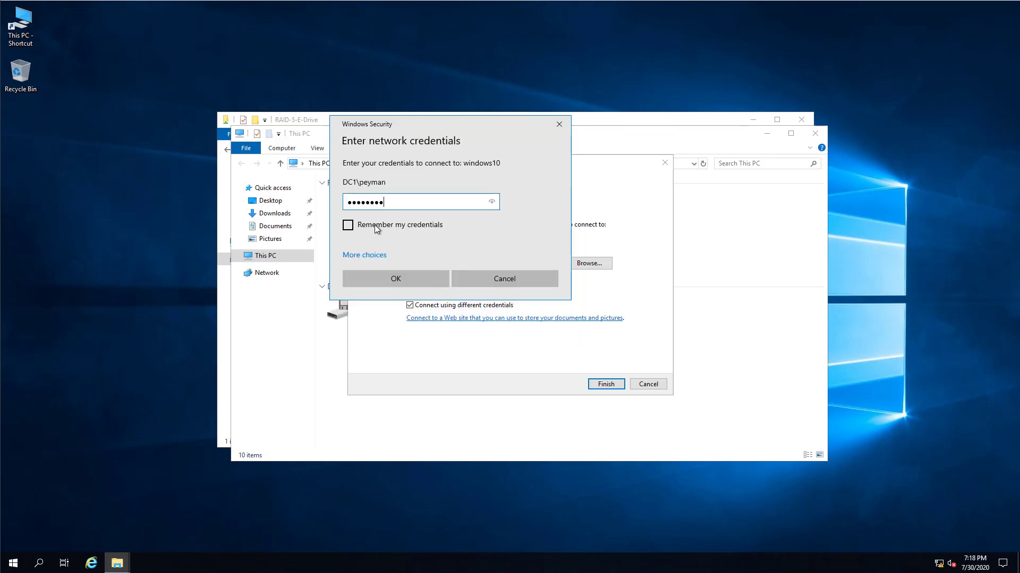
pyautogui.click(365, 254)
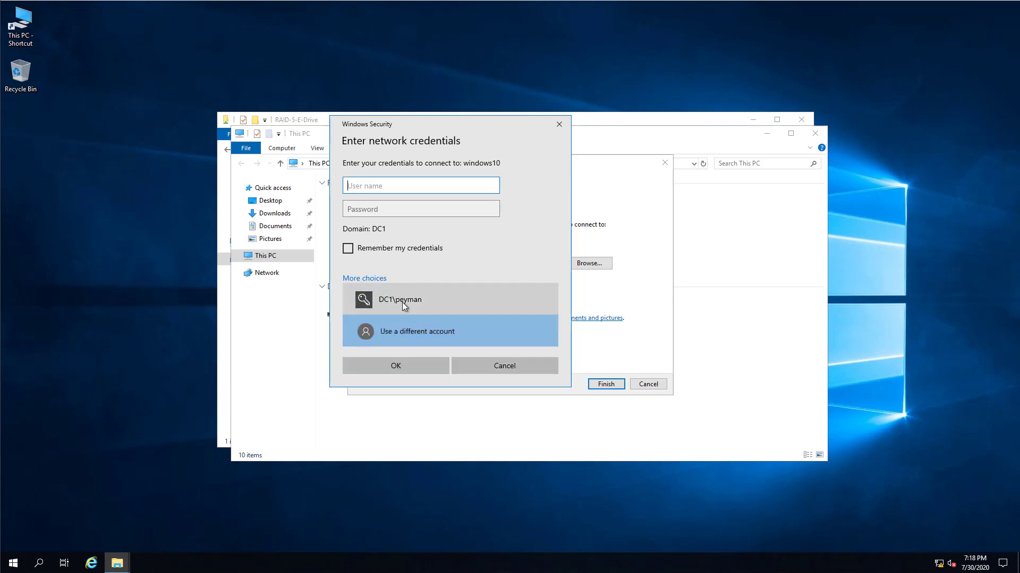
pyautogui.write('peyman')
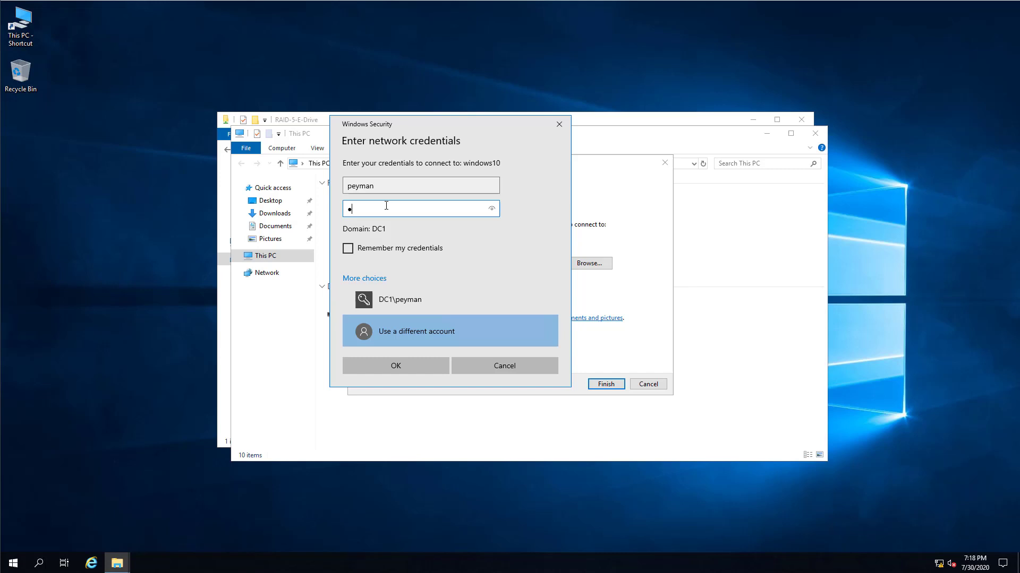
pyautogui.write('password')
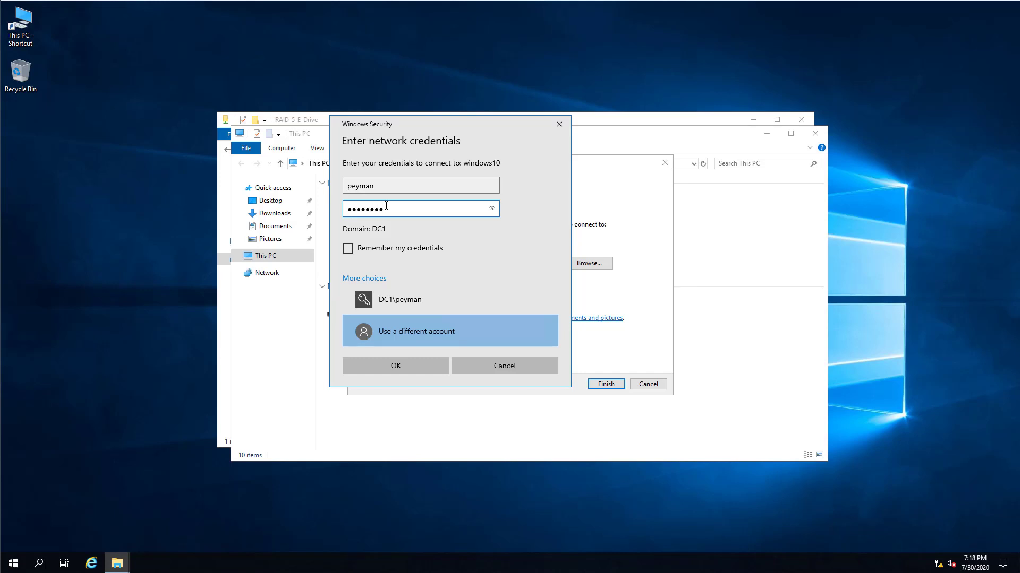
pyautogui.click(348, 248)
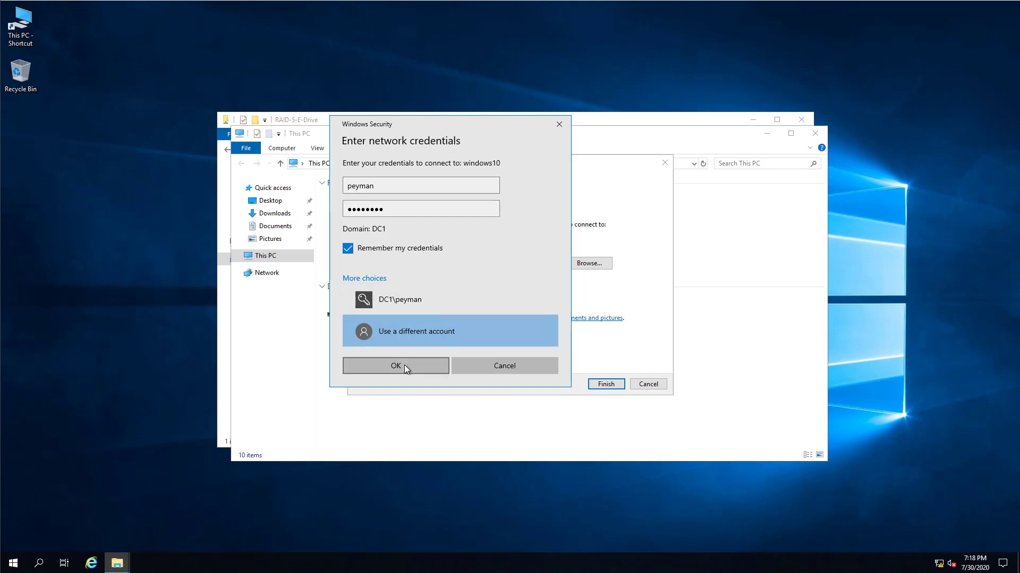
pyautogui.click(395, 365)
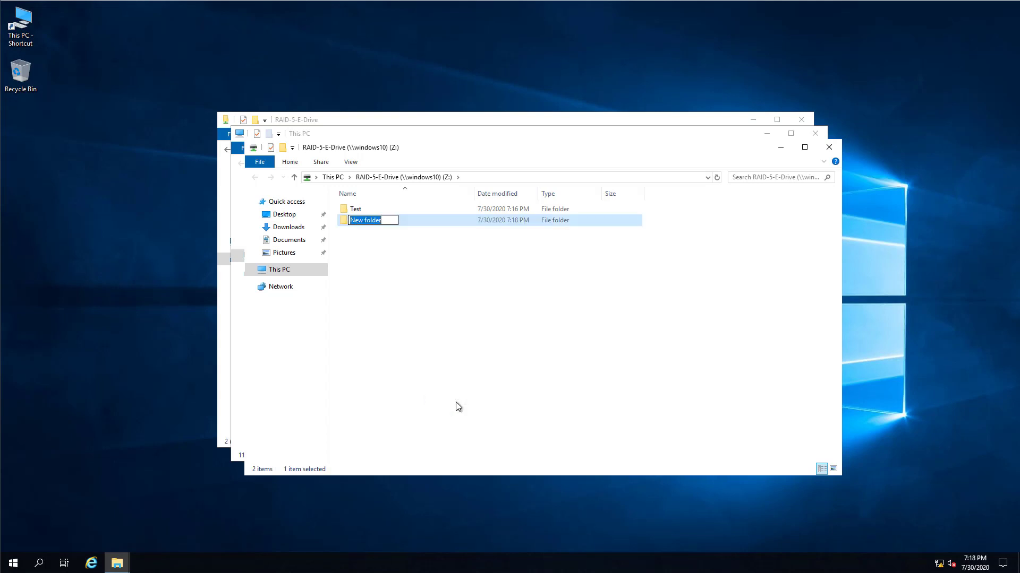
# Step: Create folder Test2 on Z:, add Test2Doc inside it from the workstation's E:, and verify it on Z:
pyautogui.write('Test2')
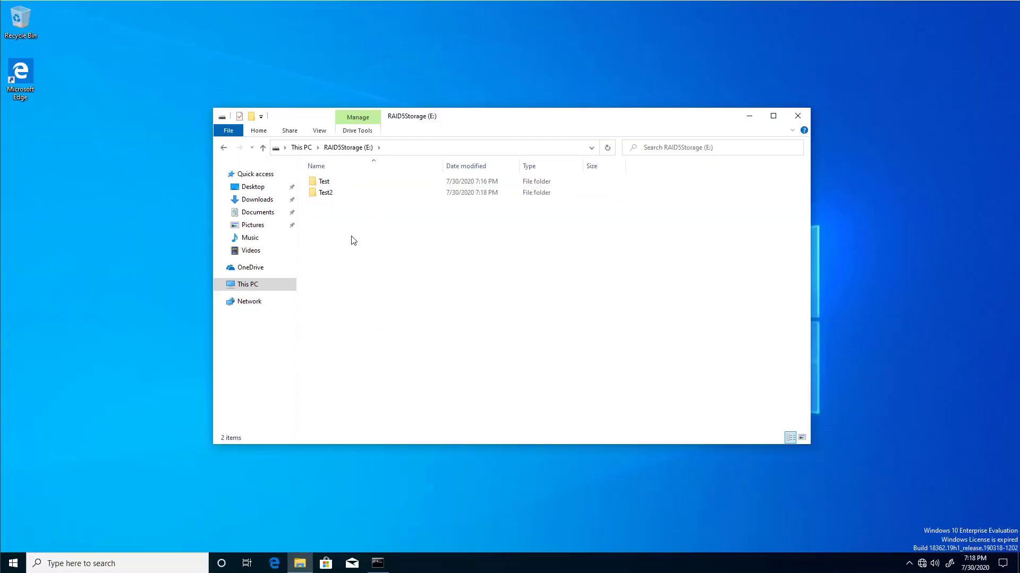
pyautogui.click(325, 192)
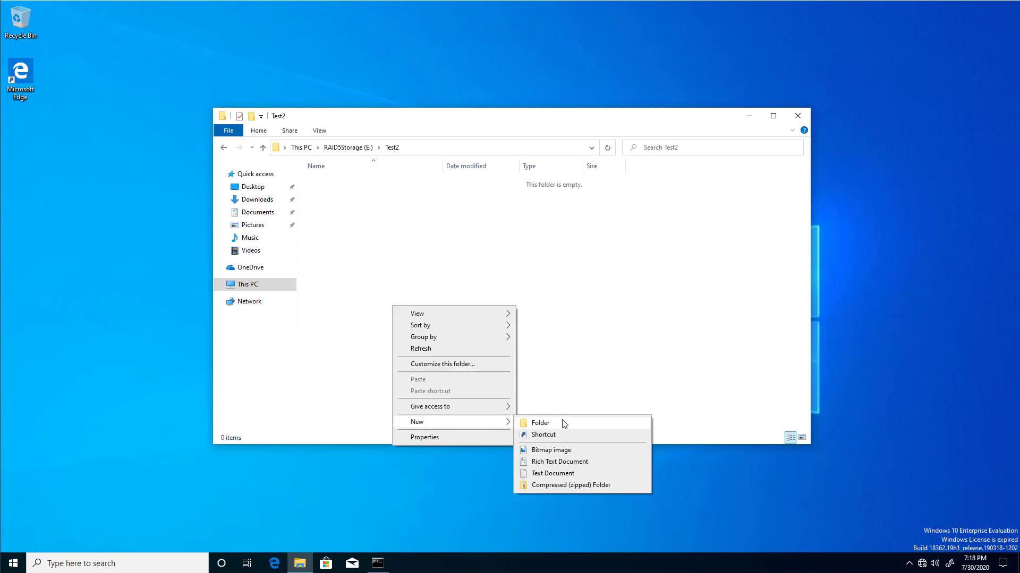
pyautogui.click(552, 474)
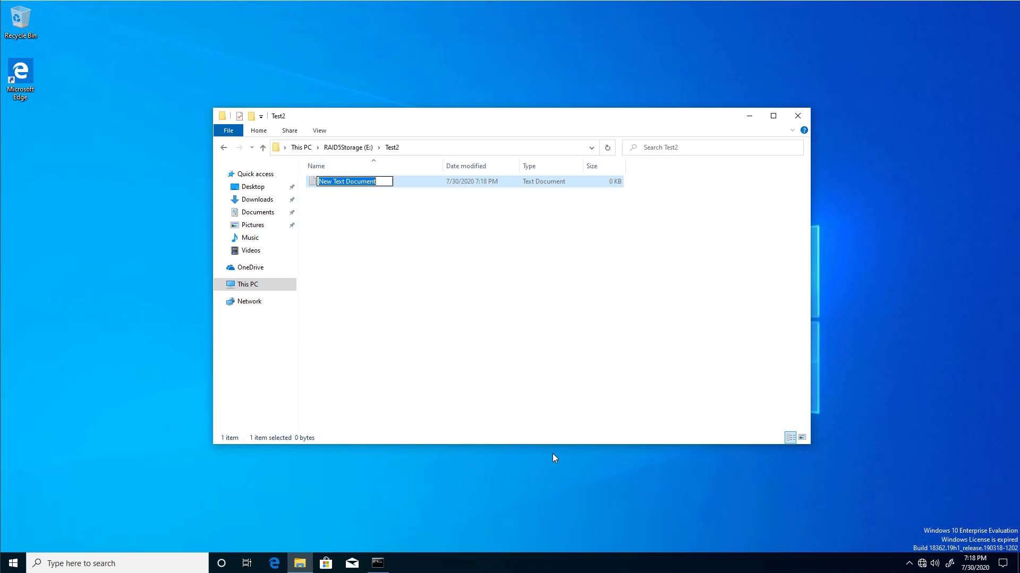
pyautogui.write('Test2Doc')
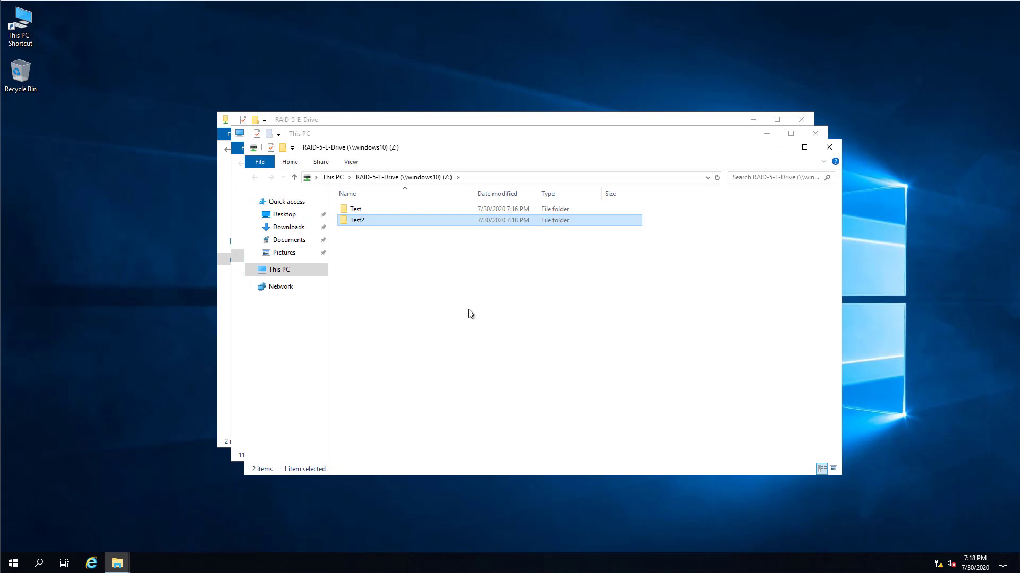
pyautogui.doubleClick(357, 220)
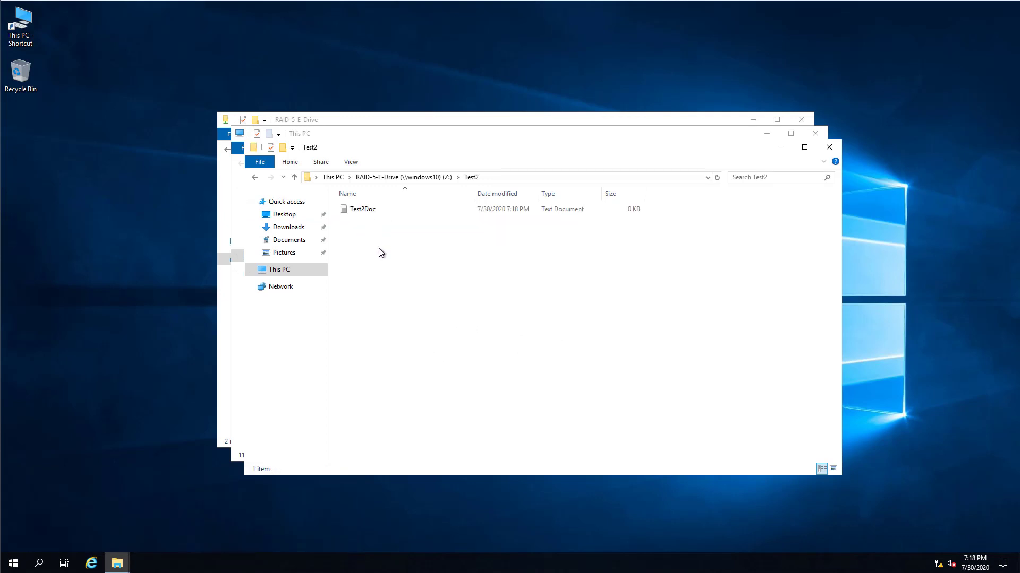
pyautogui.click(828, 146)
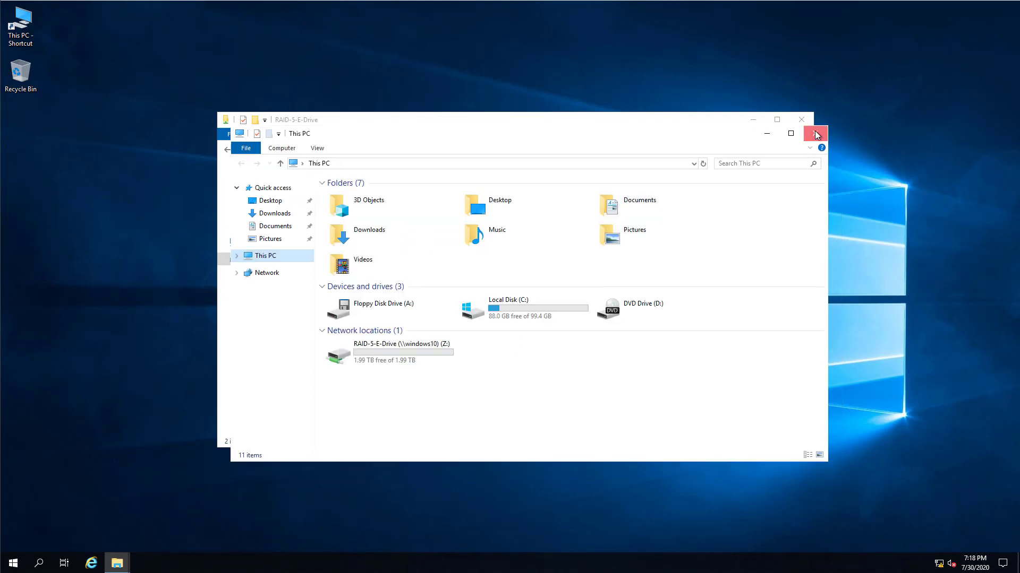
# Step: Return the workstation to This PC and, on the server, browse into mapped drive Z: from This PC
pyautogui.click(815, 134)
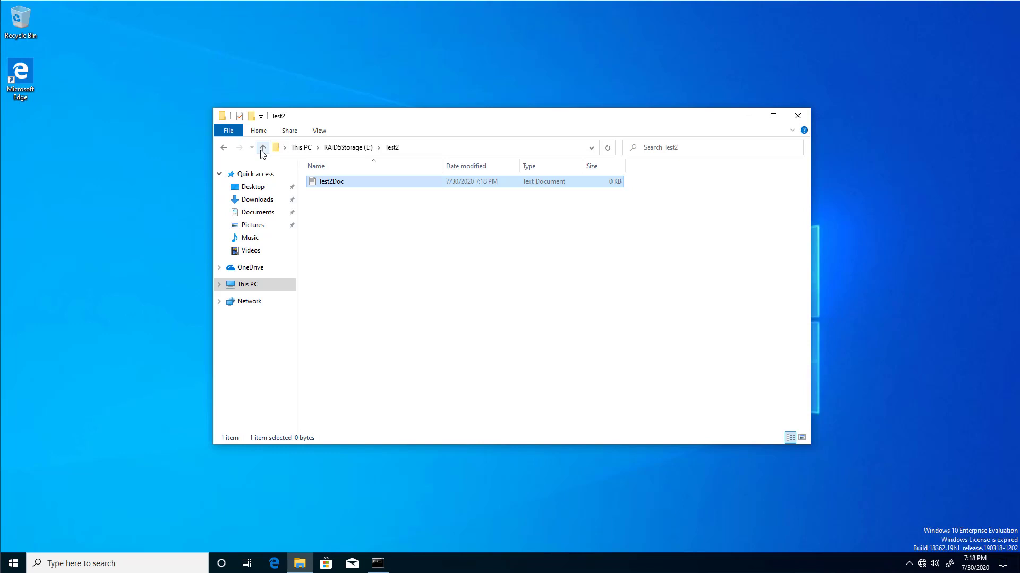
pyautogui.click(261, 147)
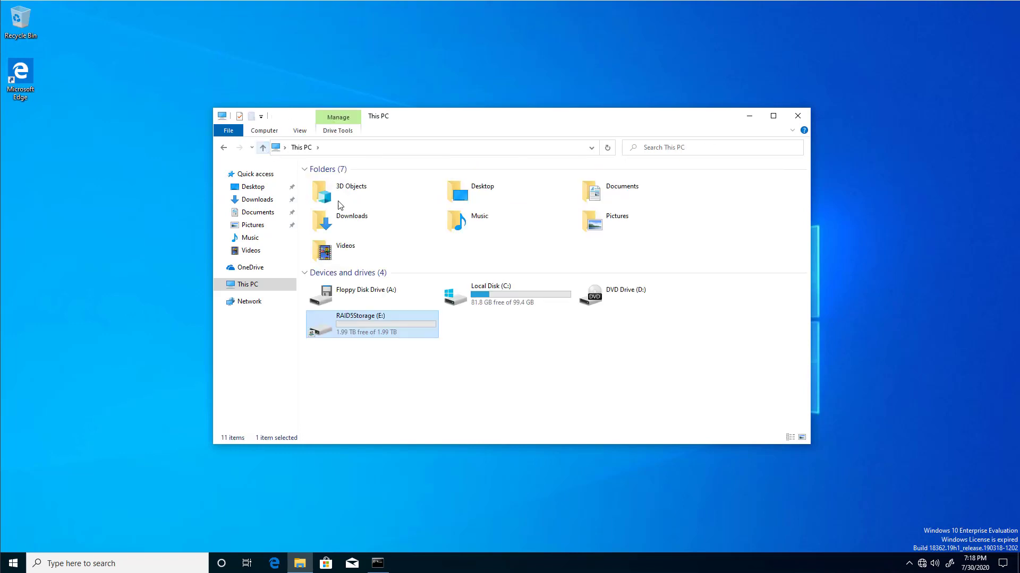
pyautogui.moveTo(390, 337)
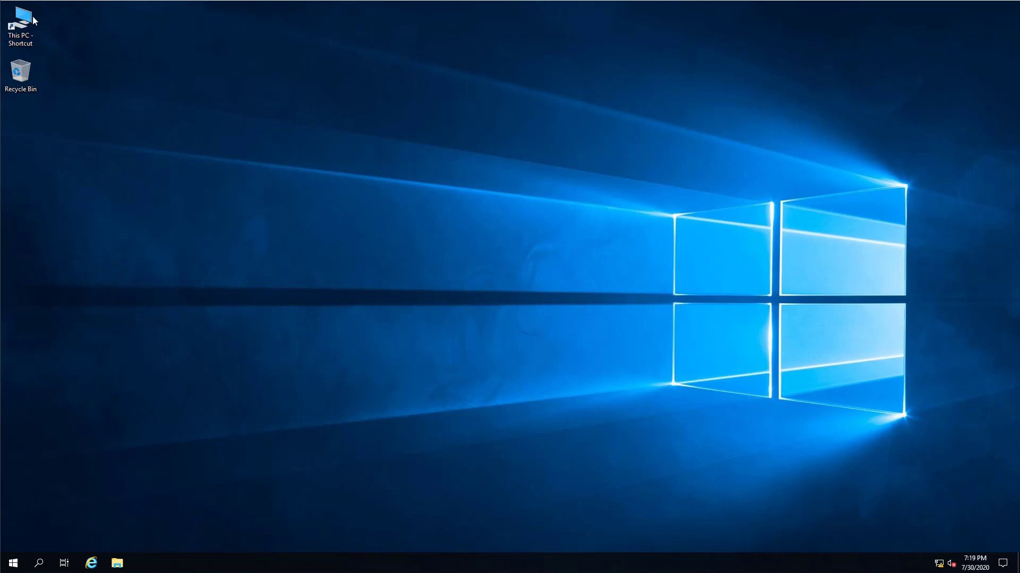
pyautogui.doubleClick(20, 23)
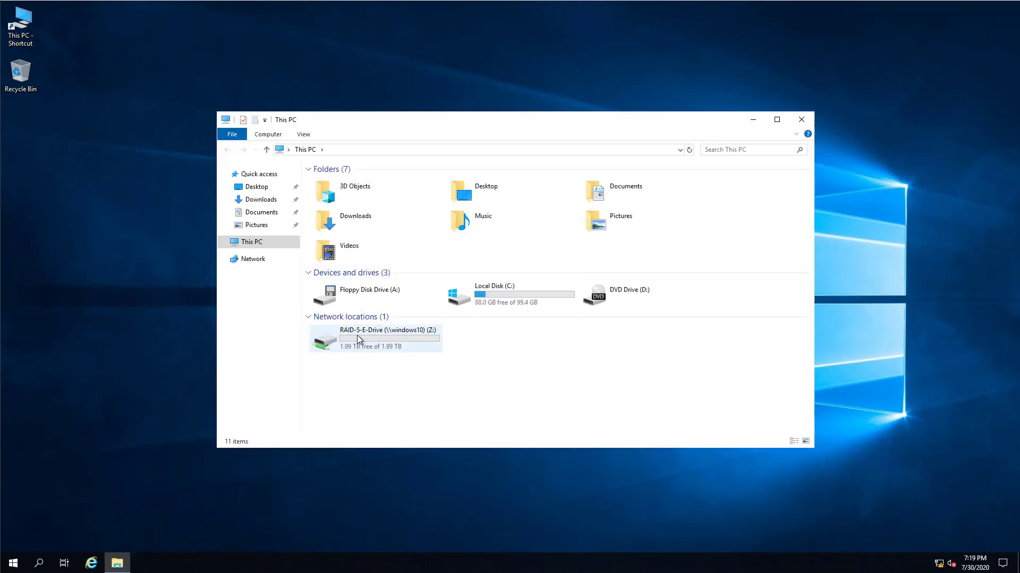
pyautogui.moveTo(320, 352)
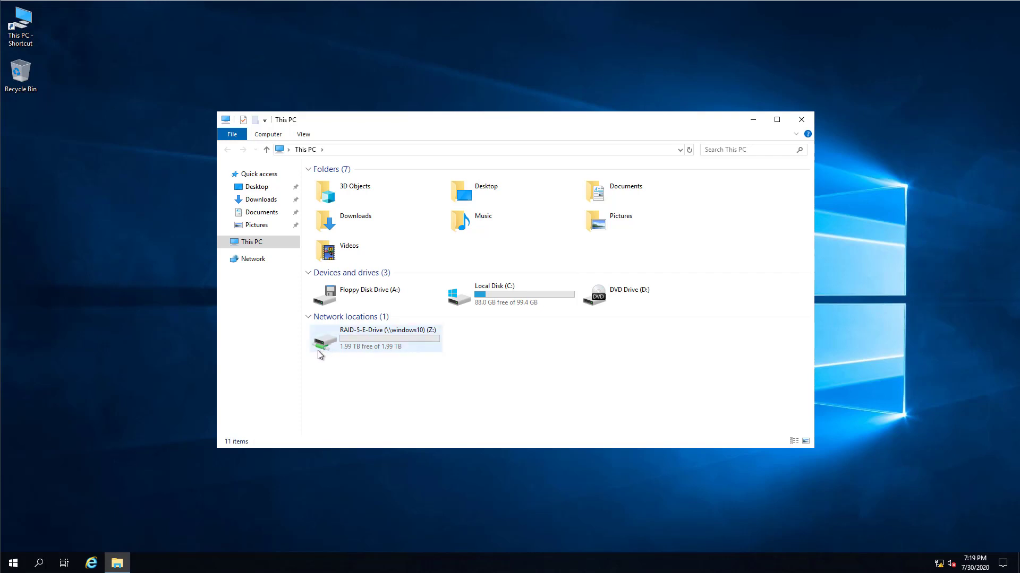
pyautogui.moveTo(386, 343)
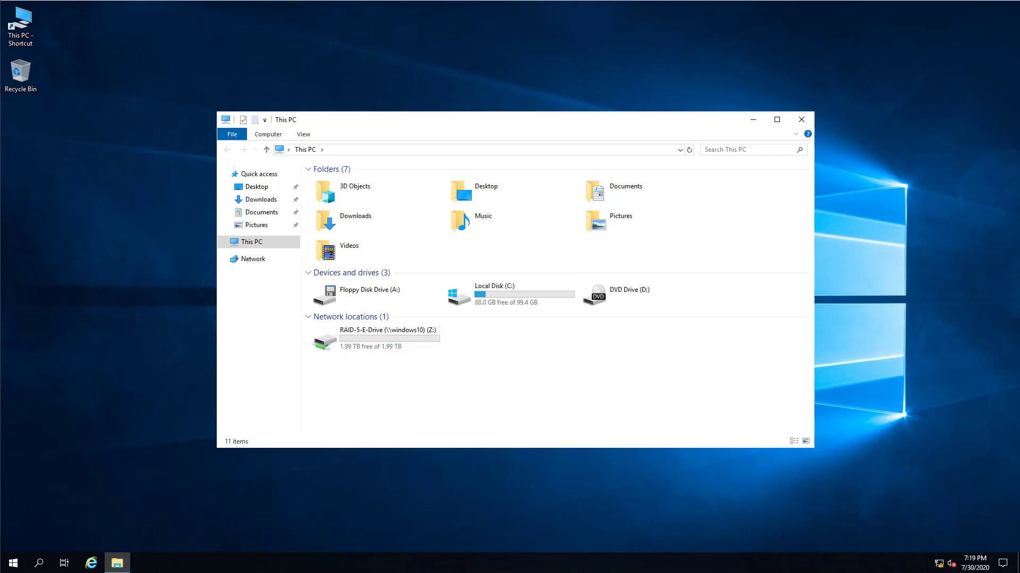
pyautogui.moveTo(380, 337)
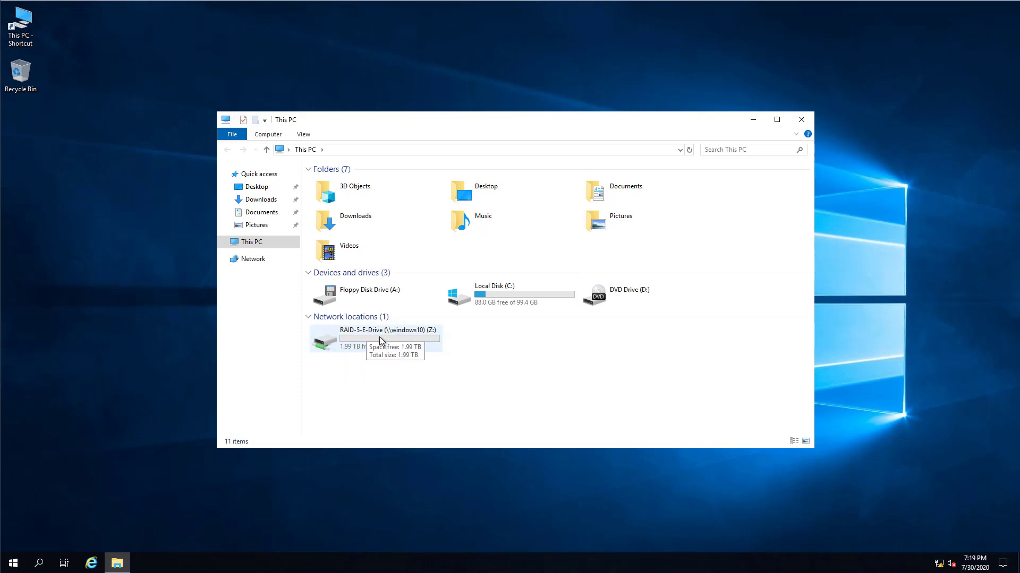
pyautogui.click(375, 337)
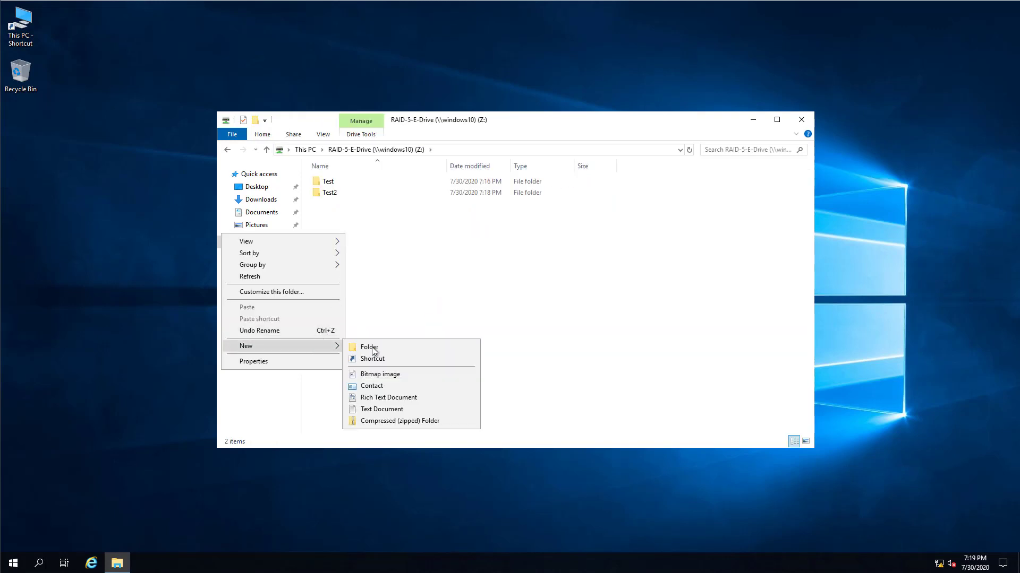
# Step: Create folder Test3 on Z:, add Test3Doc inside it from E:, and confirm it appears in Test3 on Z:
pyautogui.click(369, 346)
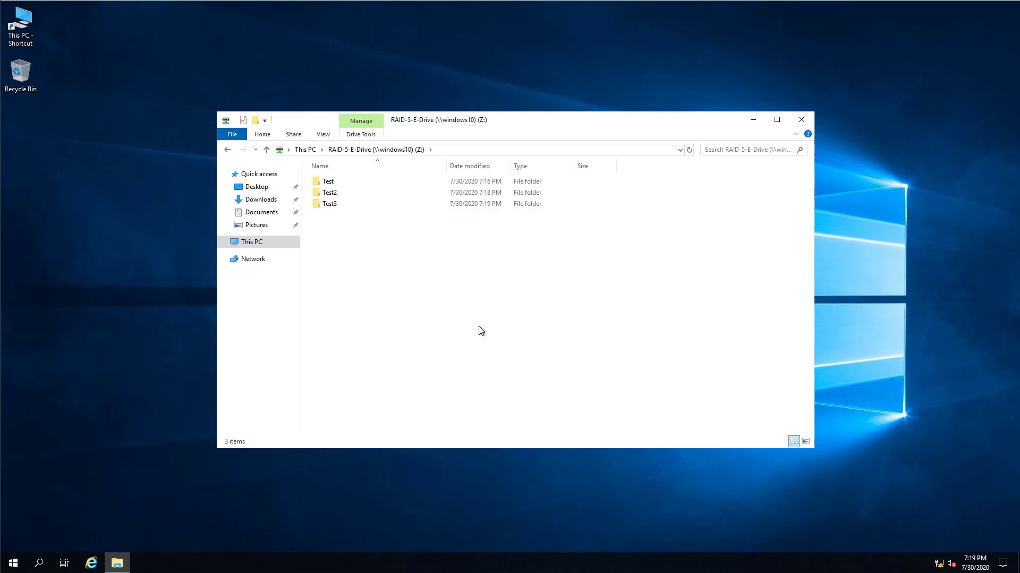
pyautogui.moveTo(501, 327)
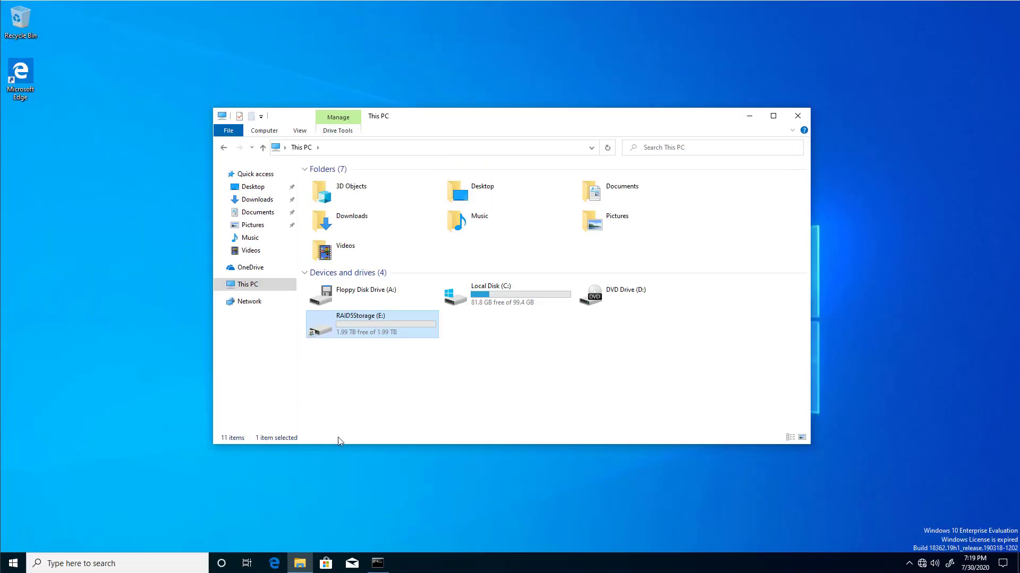
pyautogui.moveTo(366, 320)
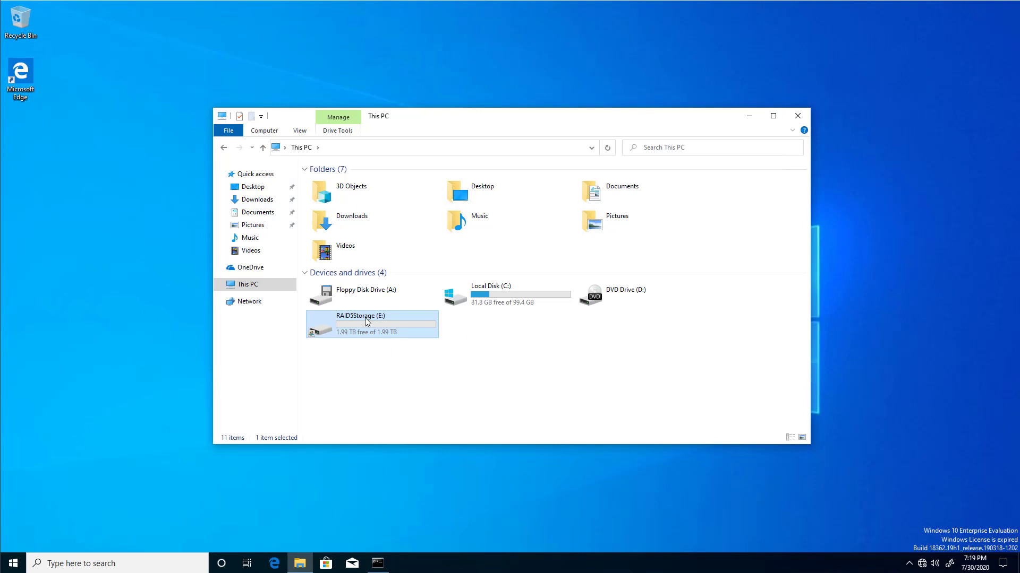
pyautogui.doubleClick(361, 324)
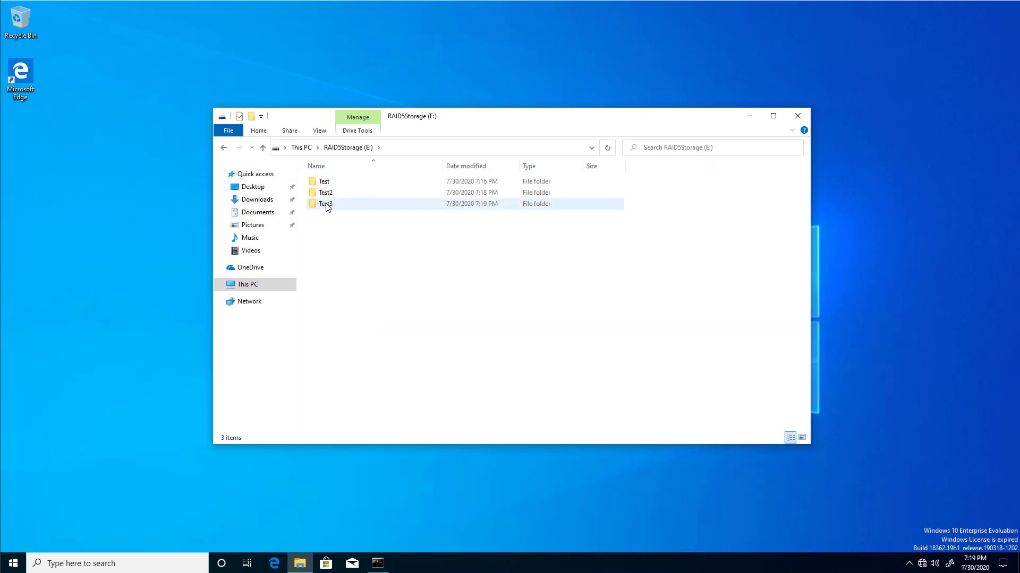
pyautogui.moveTo(351, 210)
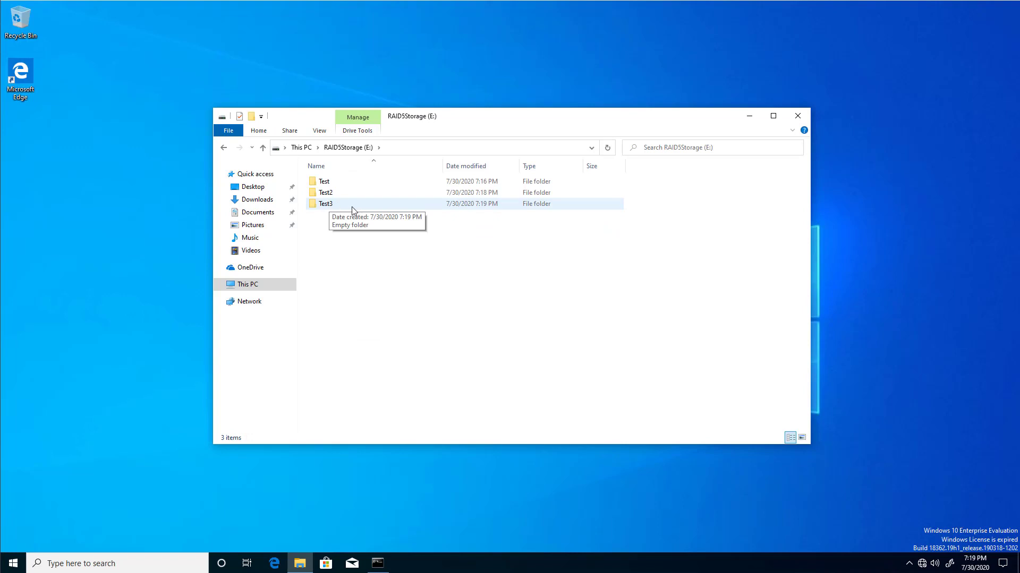
pyautogui.click(324, 204)
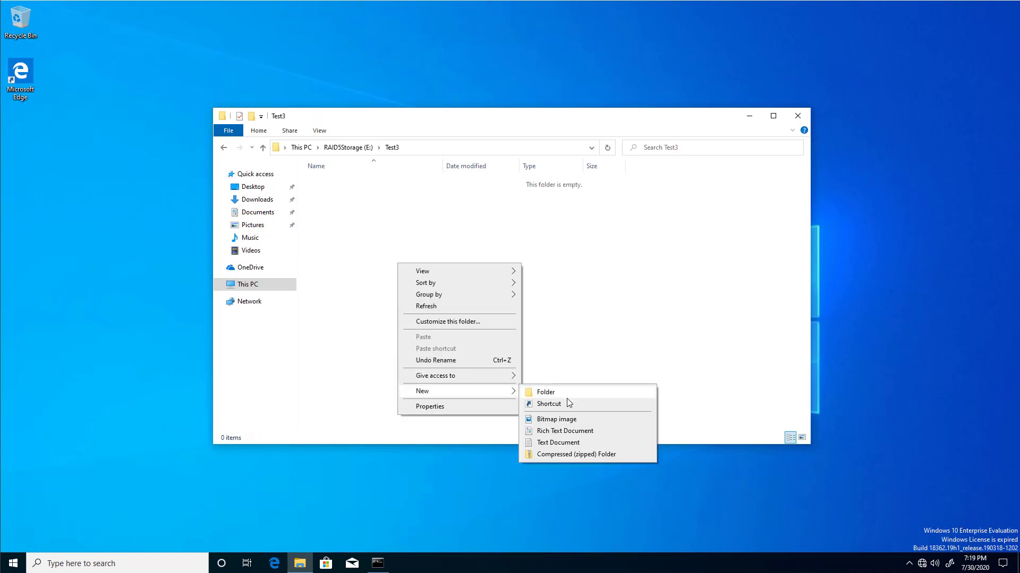
pyautogui.click(558, 443)
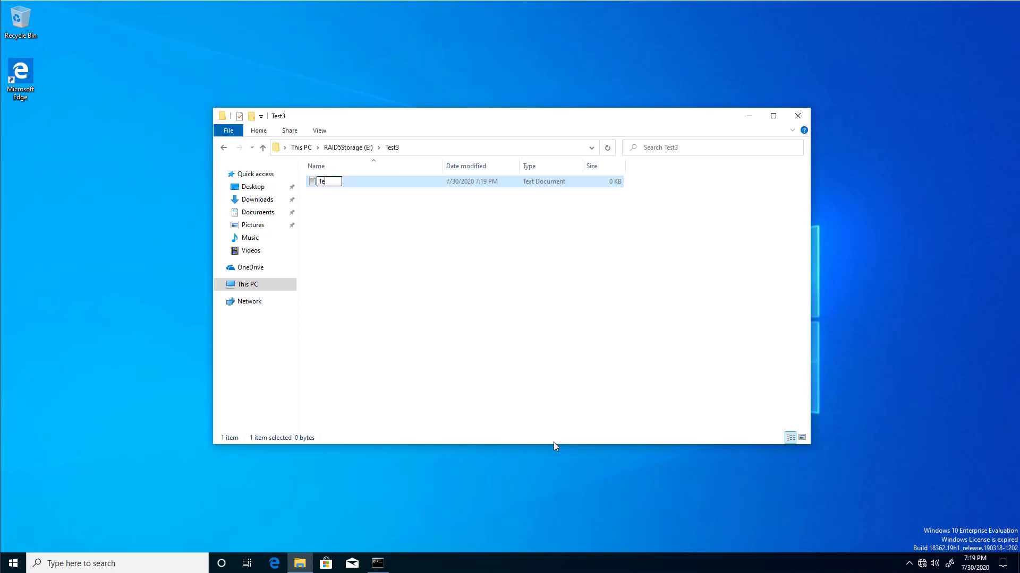
pyautogui.write('Test3Doc')
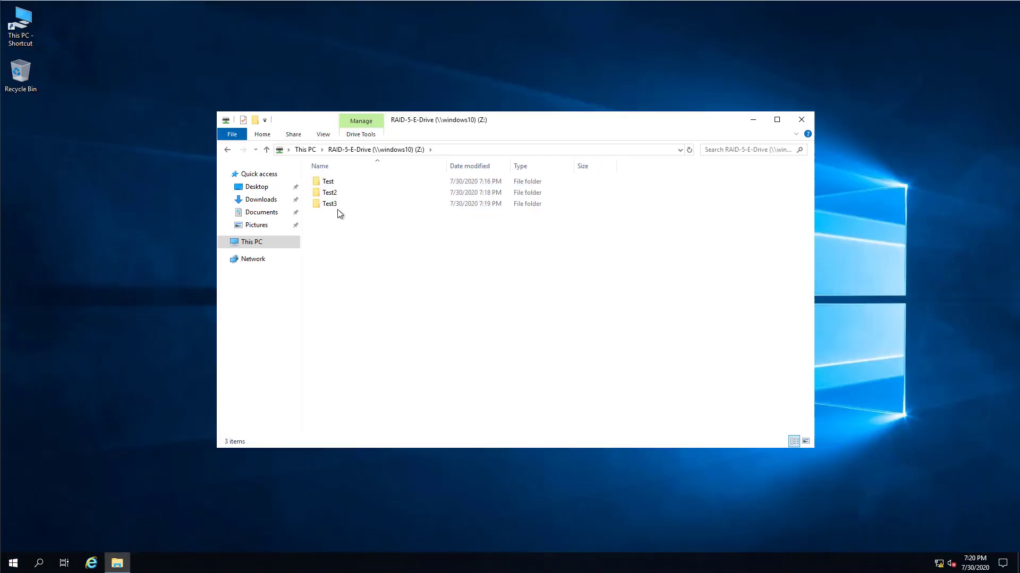
pyautogui.doubleClick(328, 204)
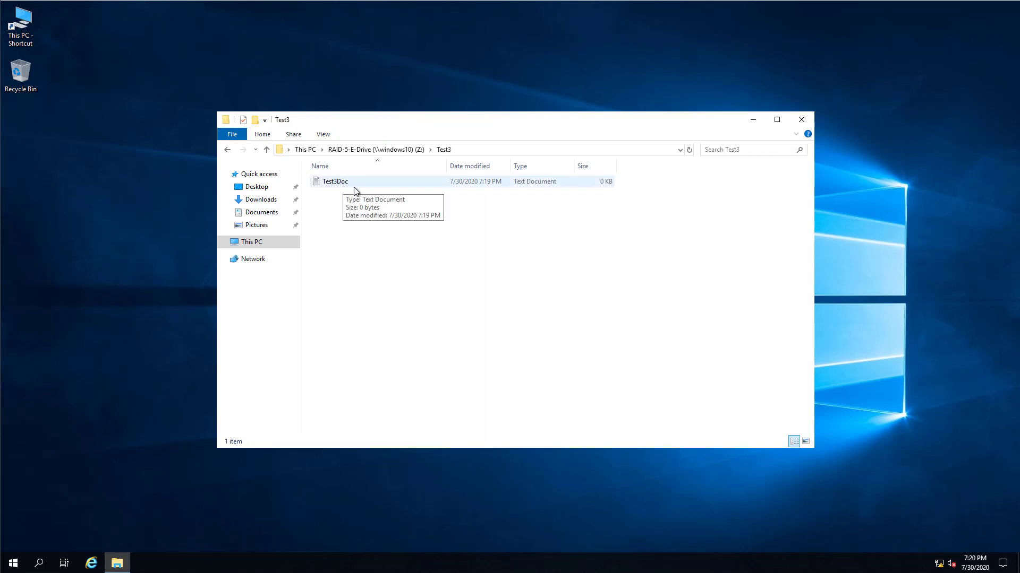
pyautogui.click(801, 120)
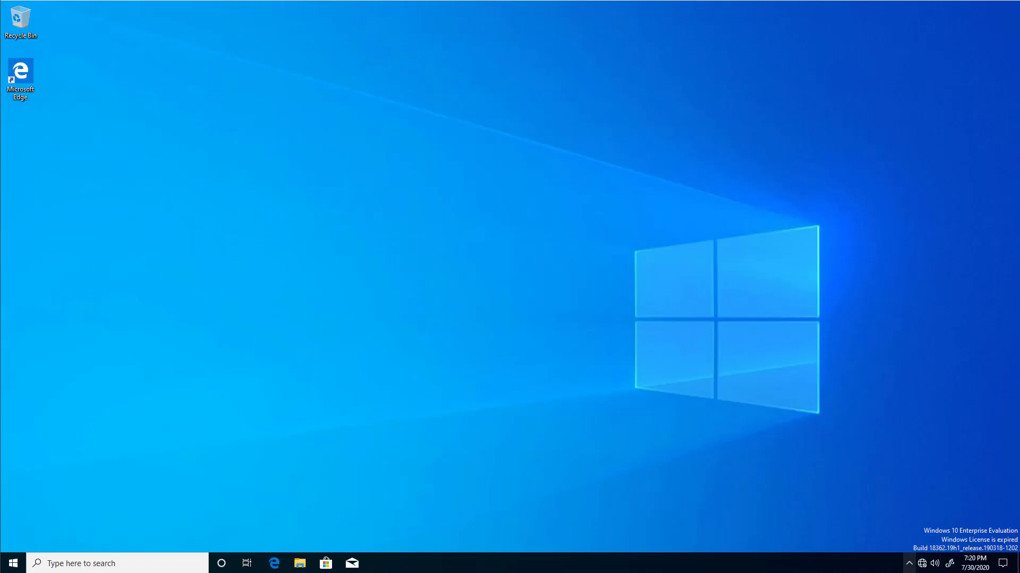
pyautogui.moveTo(462, 290)
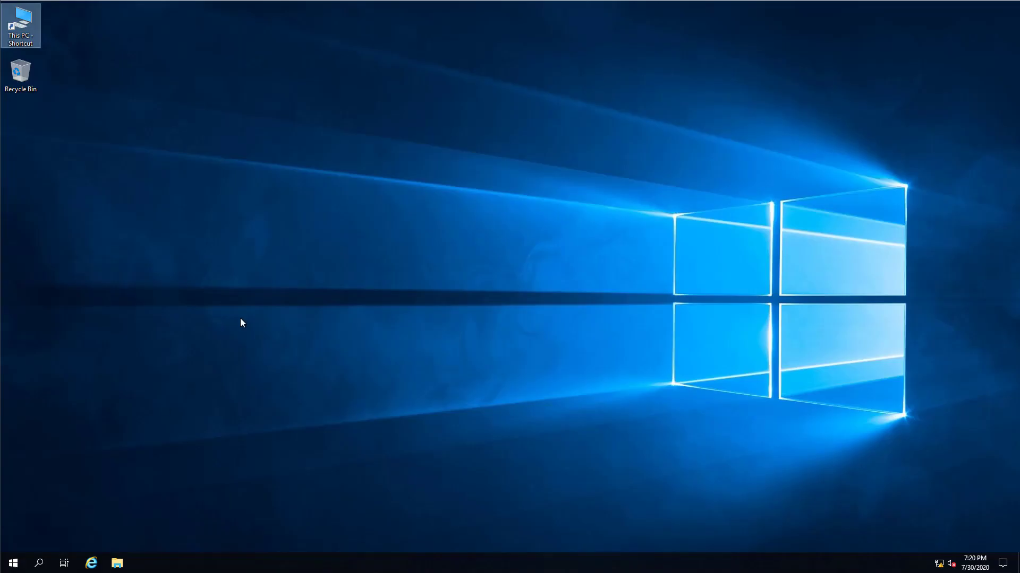
pyautogui.moveTo(75, 515)
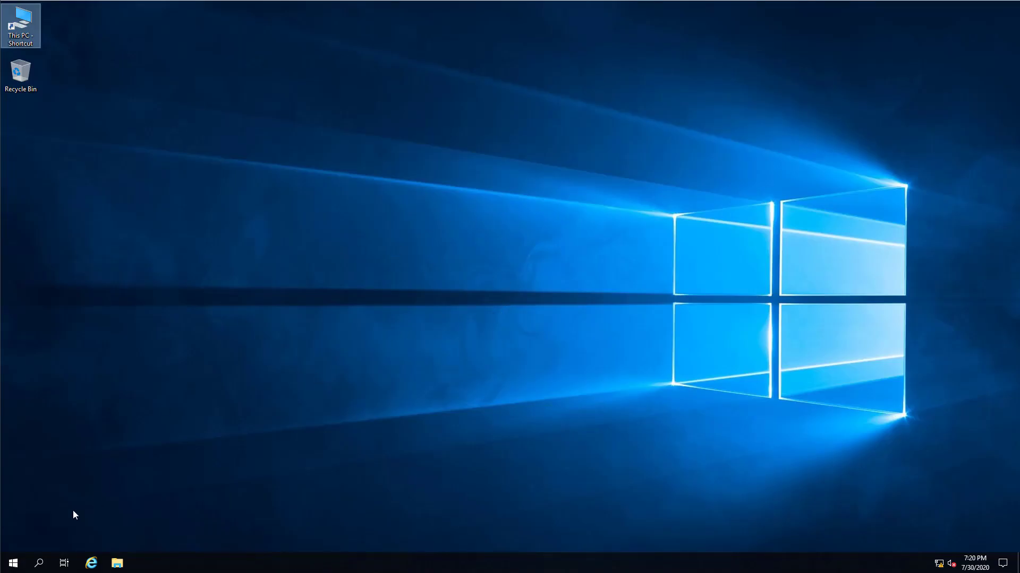
pyautogui.click(116, 563)
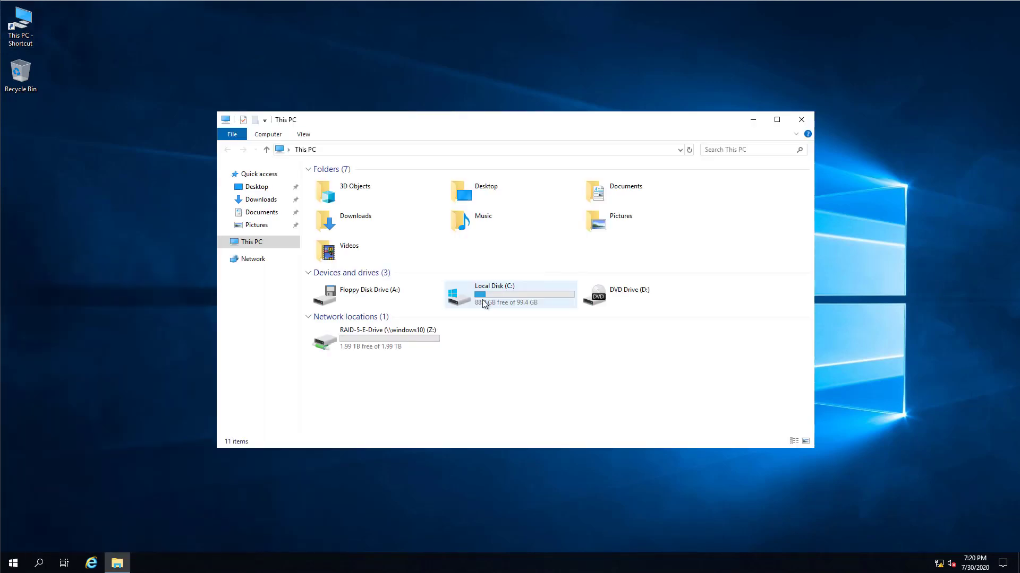
pyautogui.moveTo(374, 340)
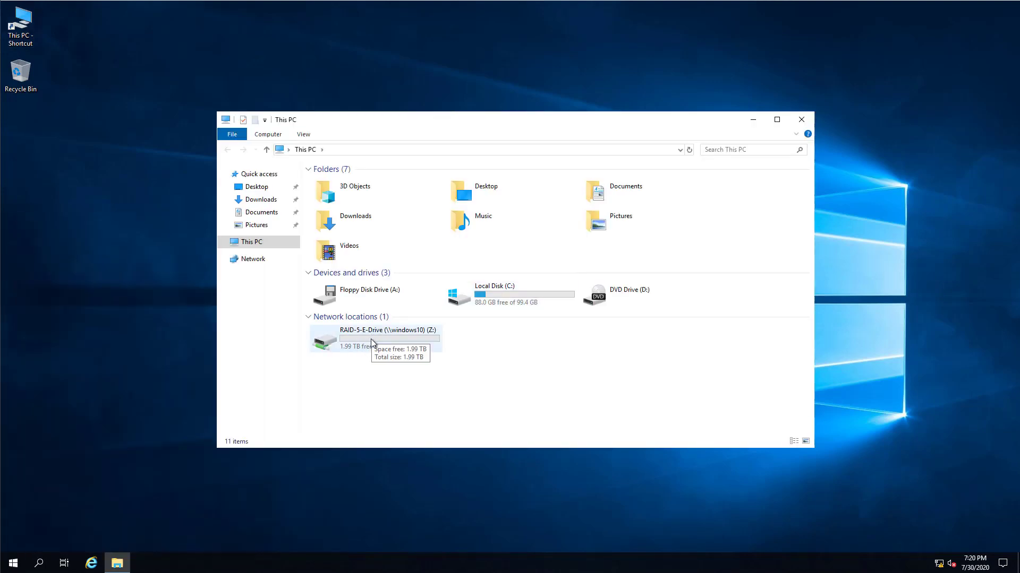
pyautogui.rightClick(251, 241)
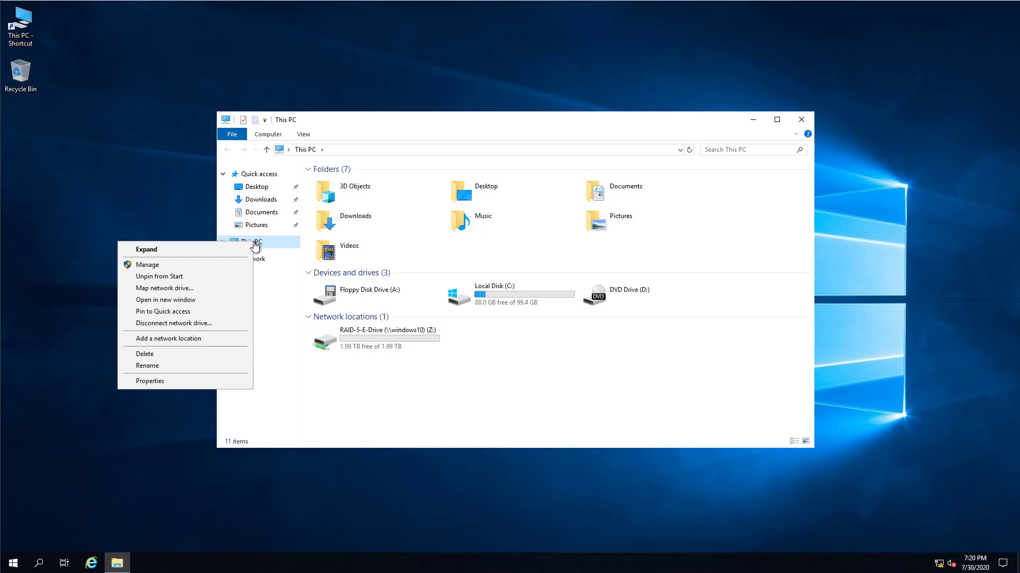
pyautogui.click(164, 288)
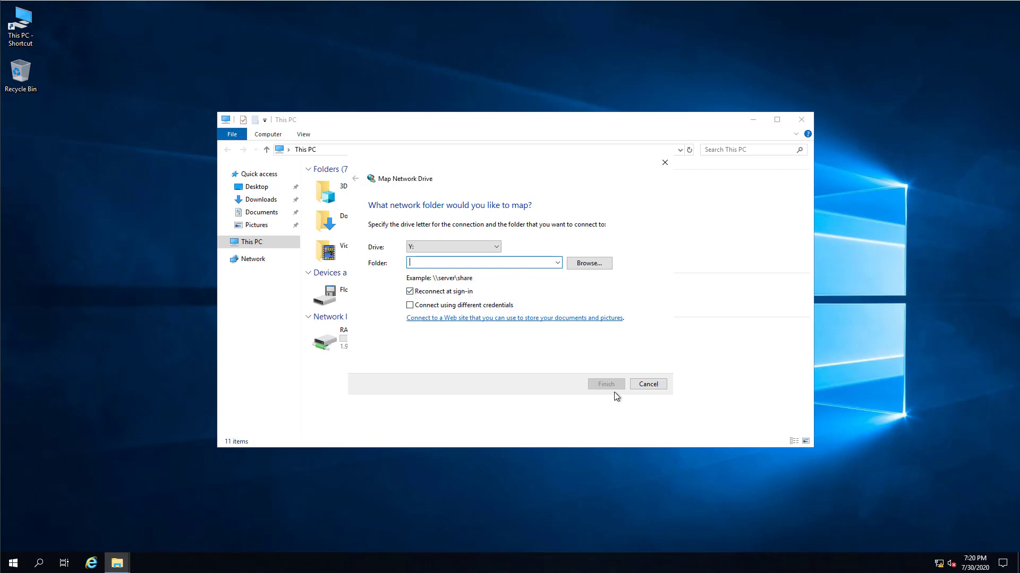
pyautogui.click(647, 384)
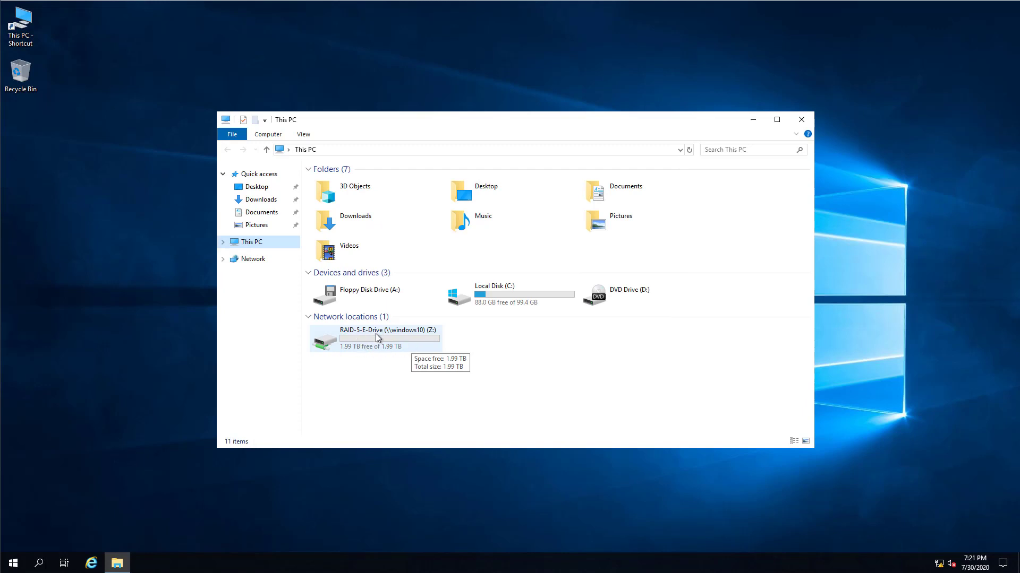
pyautogui.click(801, 120)
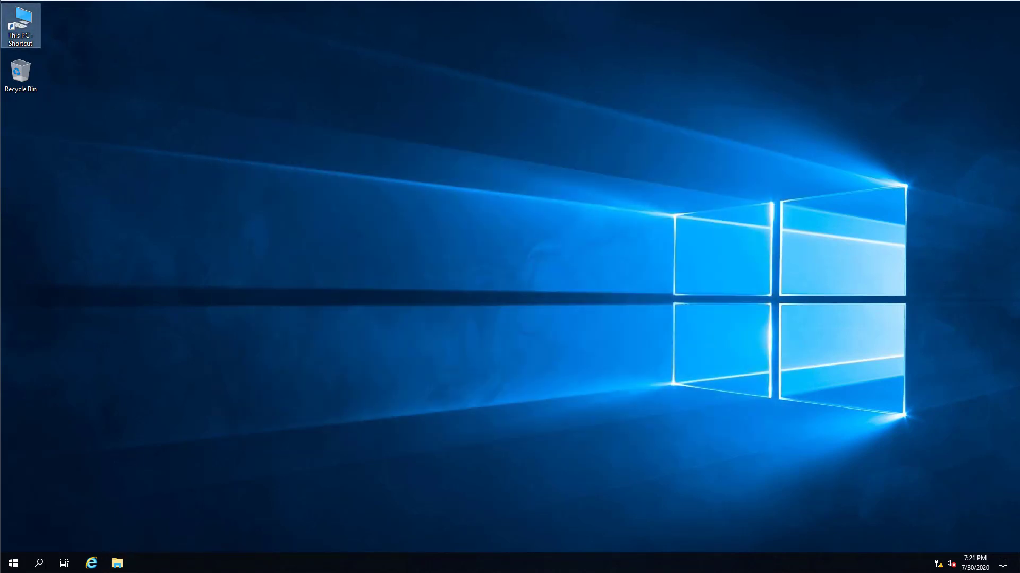